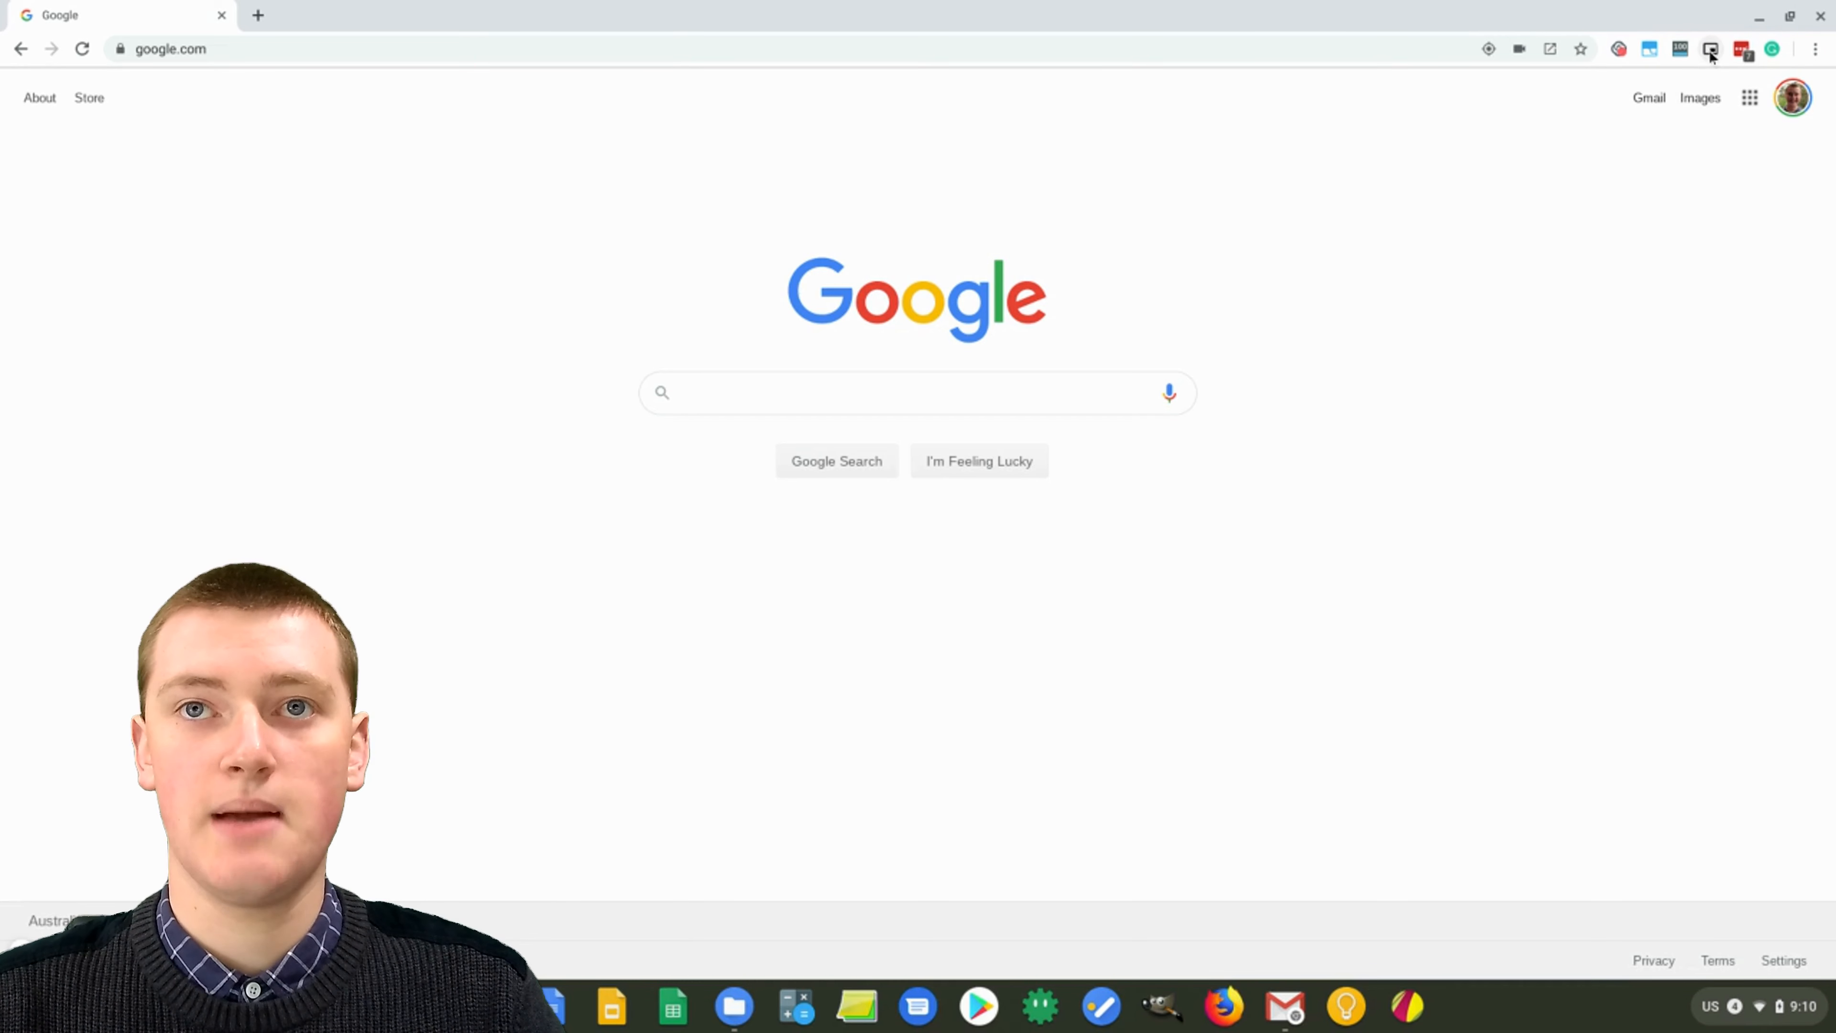
pyautogui.moveTo(1710, 189)
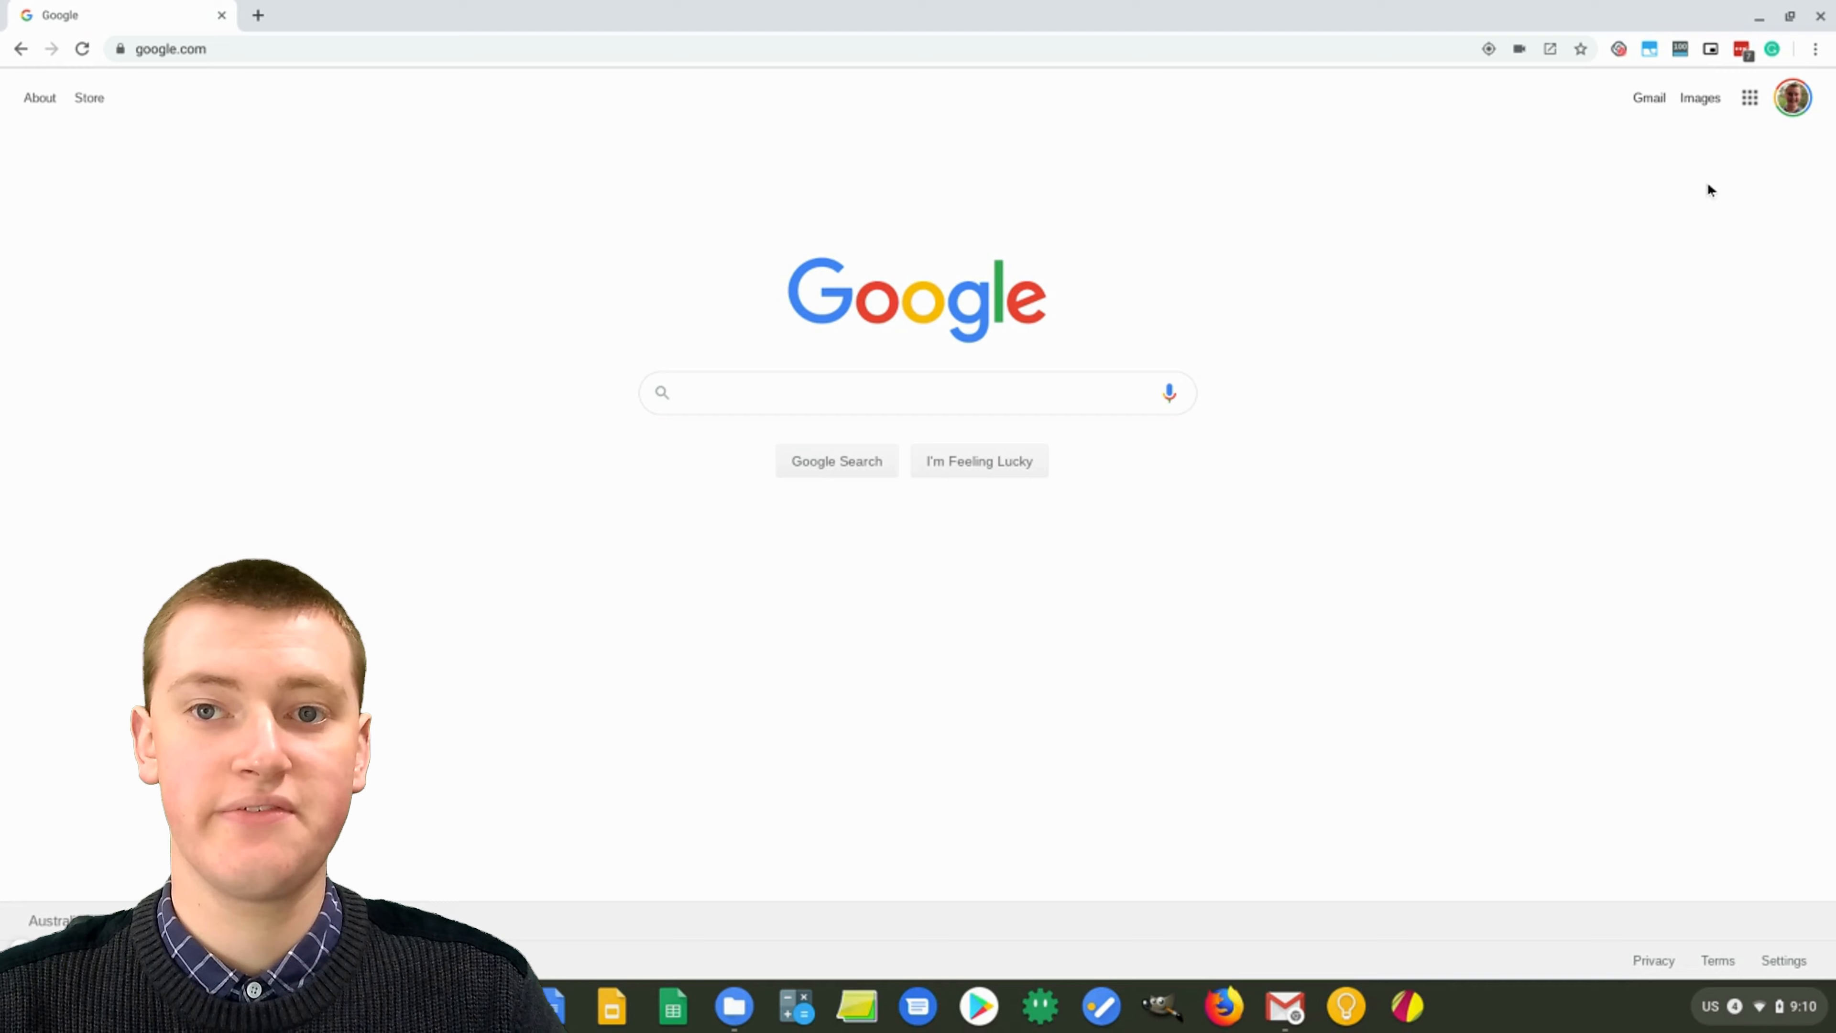
pyautogui.moveTo(1665, 260)
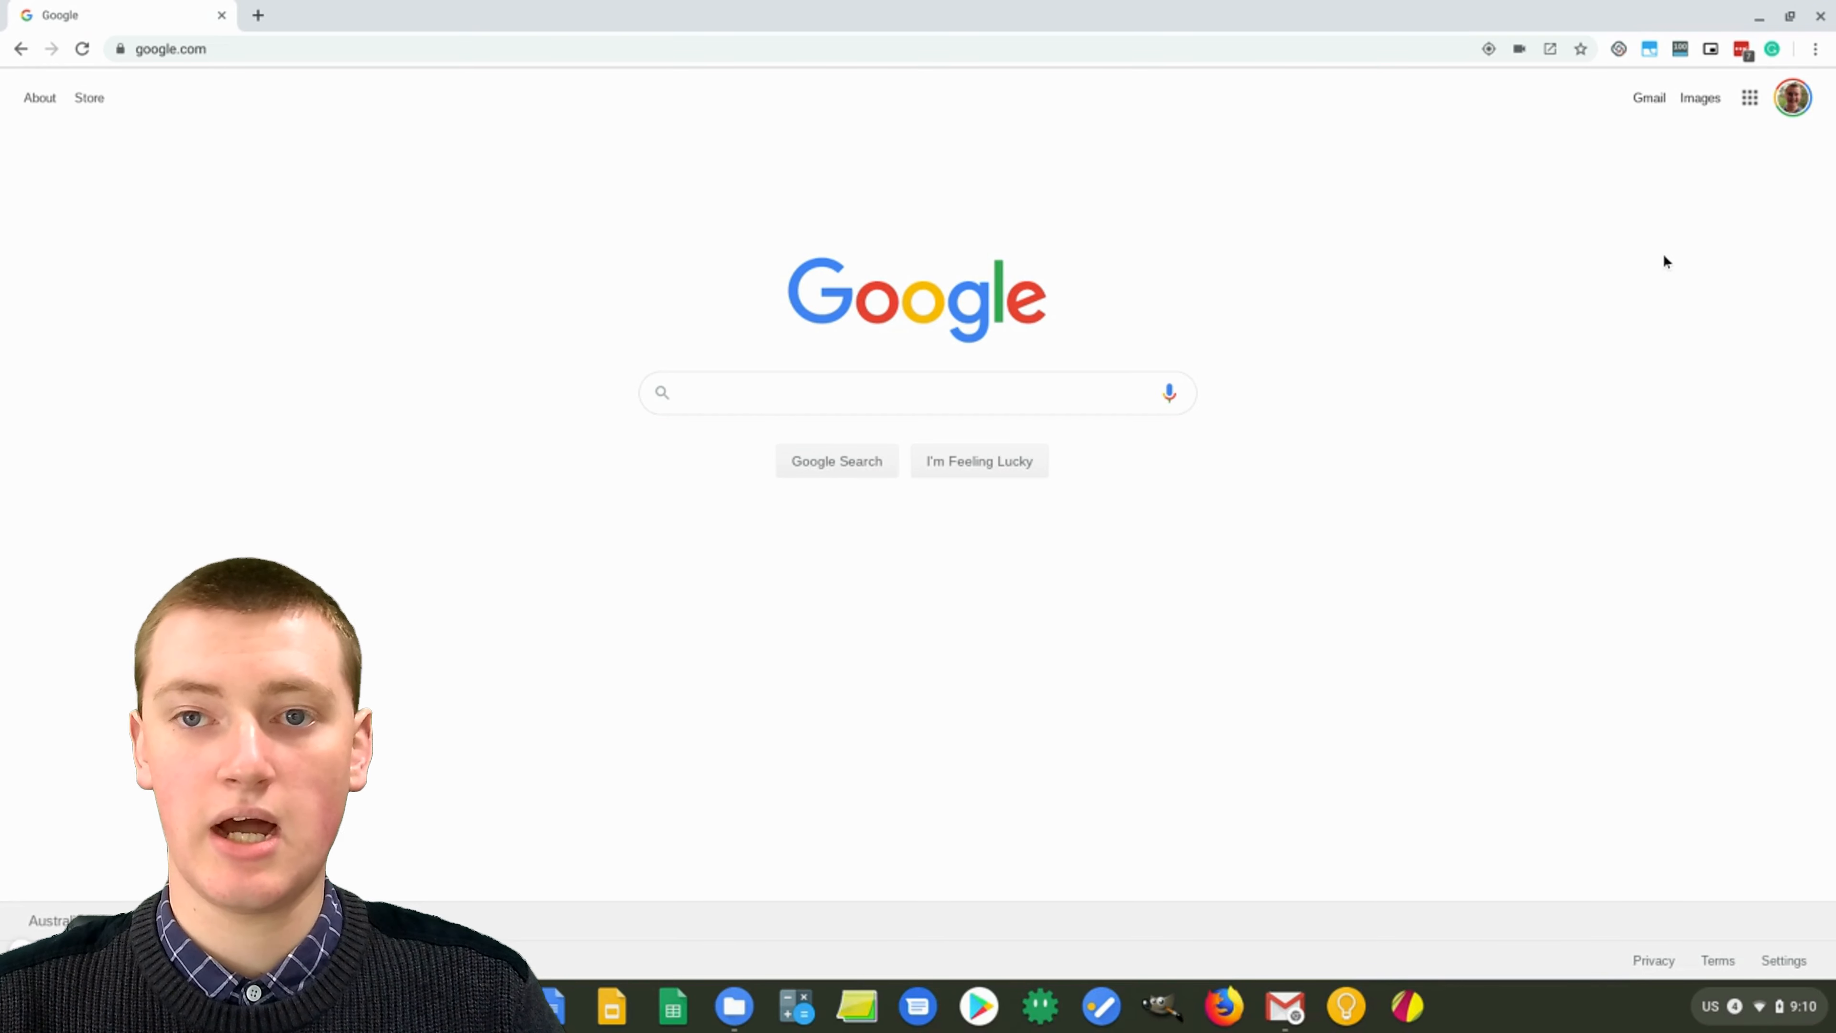
# Step: Bring up the context menu of the Picture-in-Picture extension icon in the toolbar
pyautogui.rightClick(1711, 48)
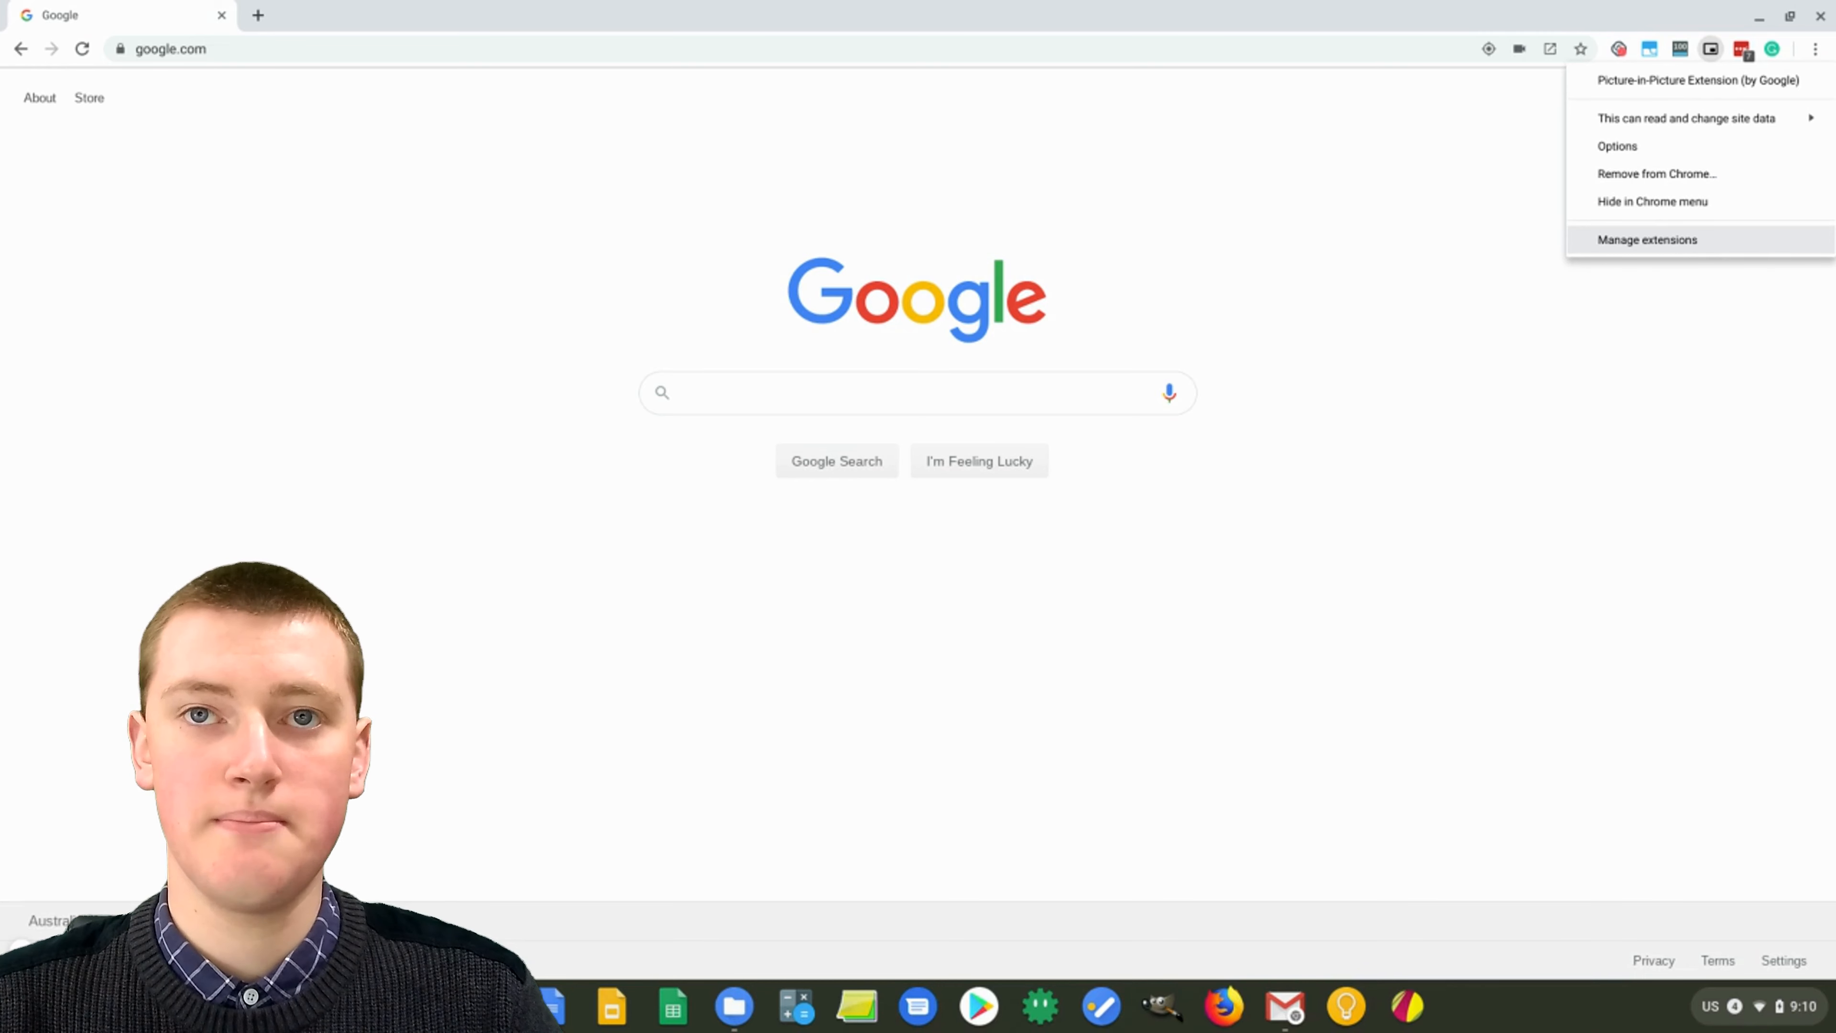
# Step: On the extension's details page, turn on 'Allow access to file URLs'
pyautogui.click(1647, 239)
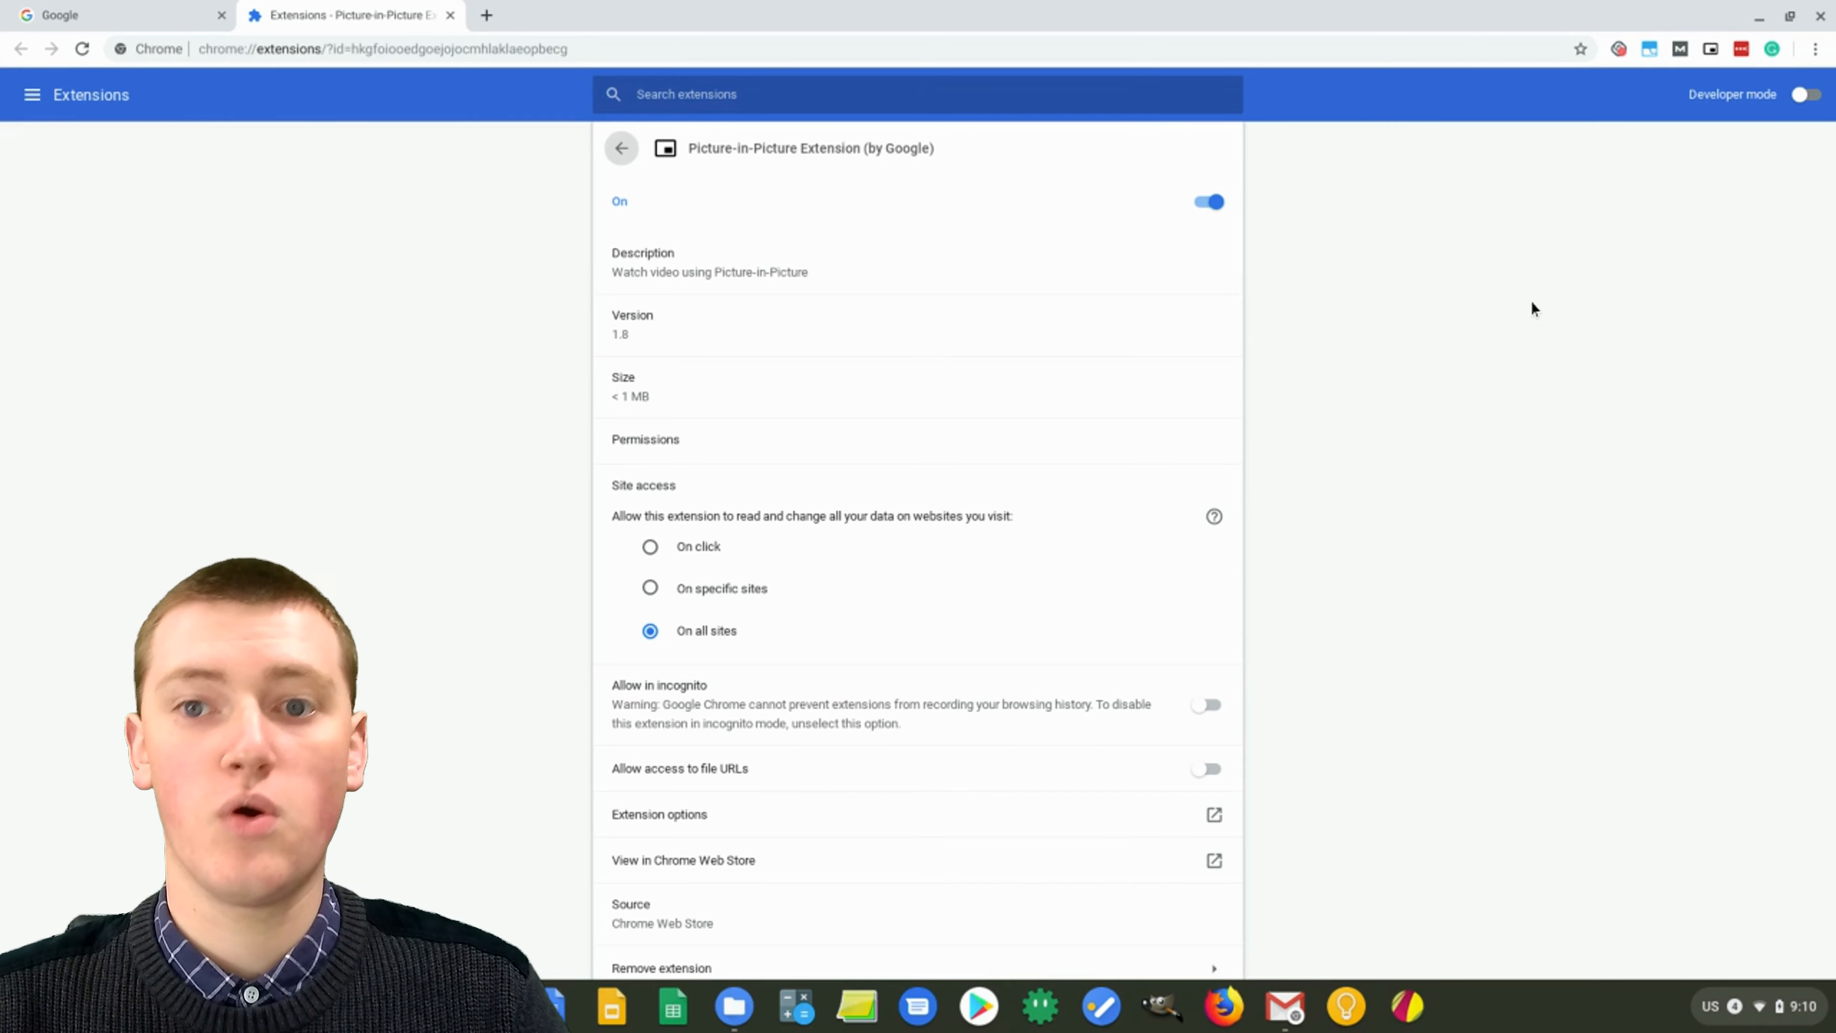
pyautogui.moveTo(1387, 364)
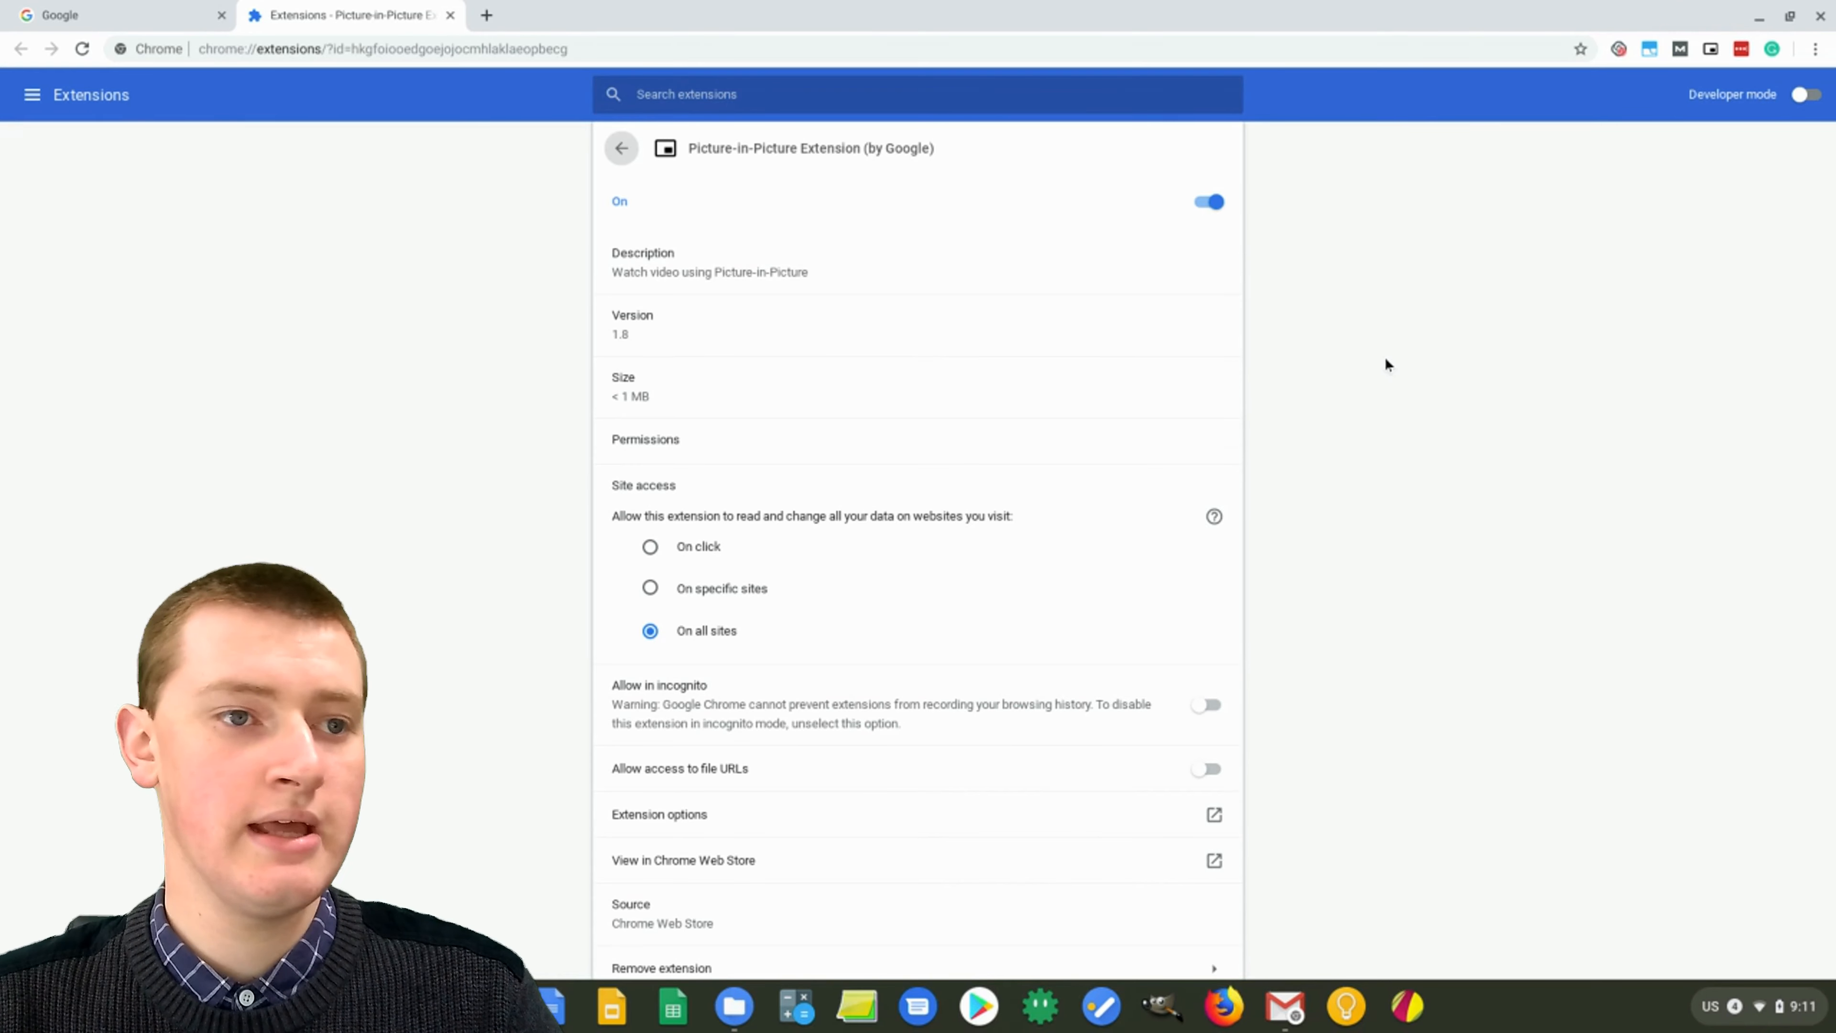
pyautogui.scroll(-3)
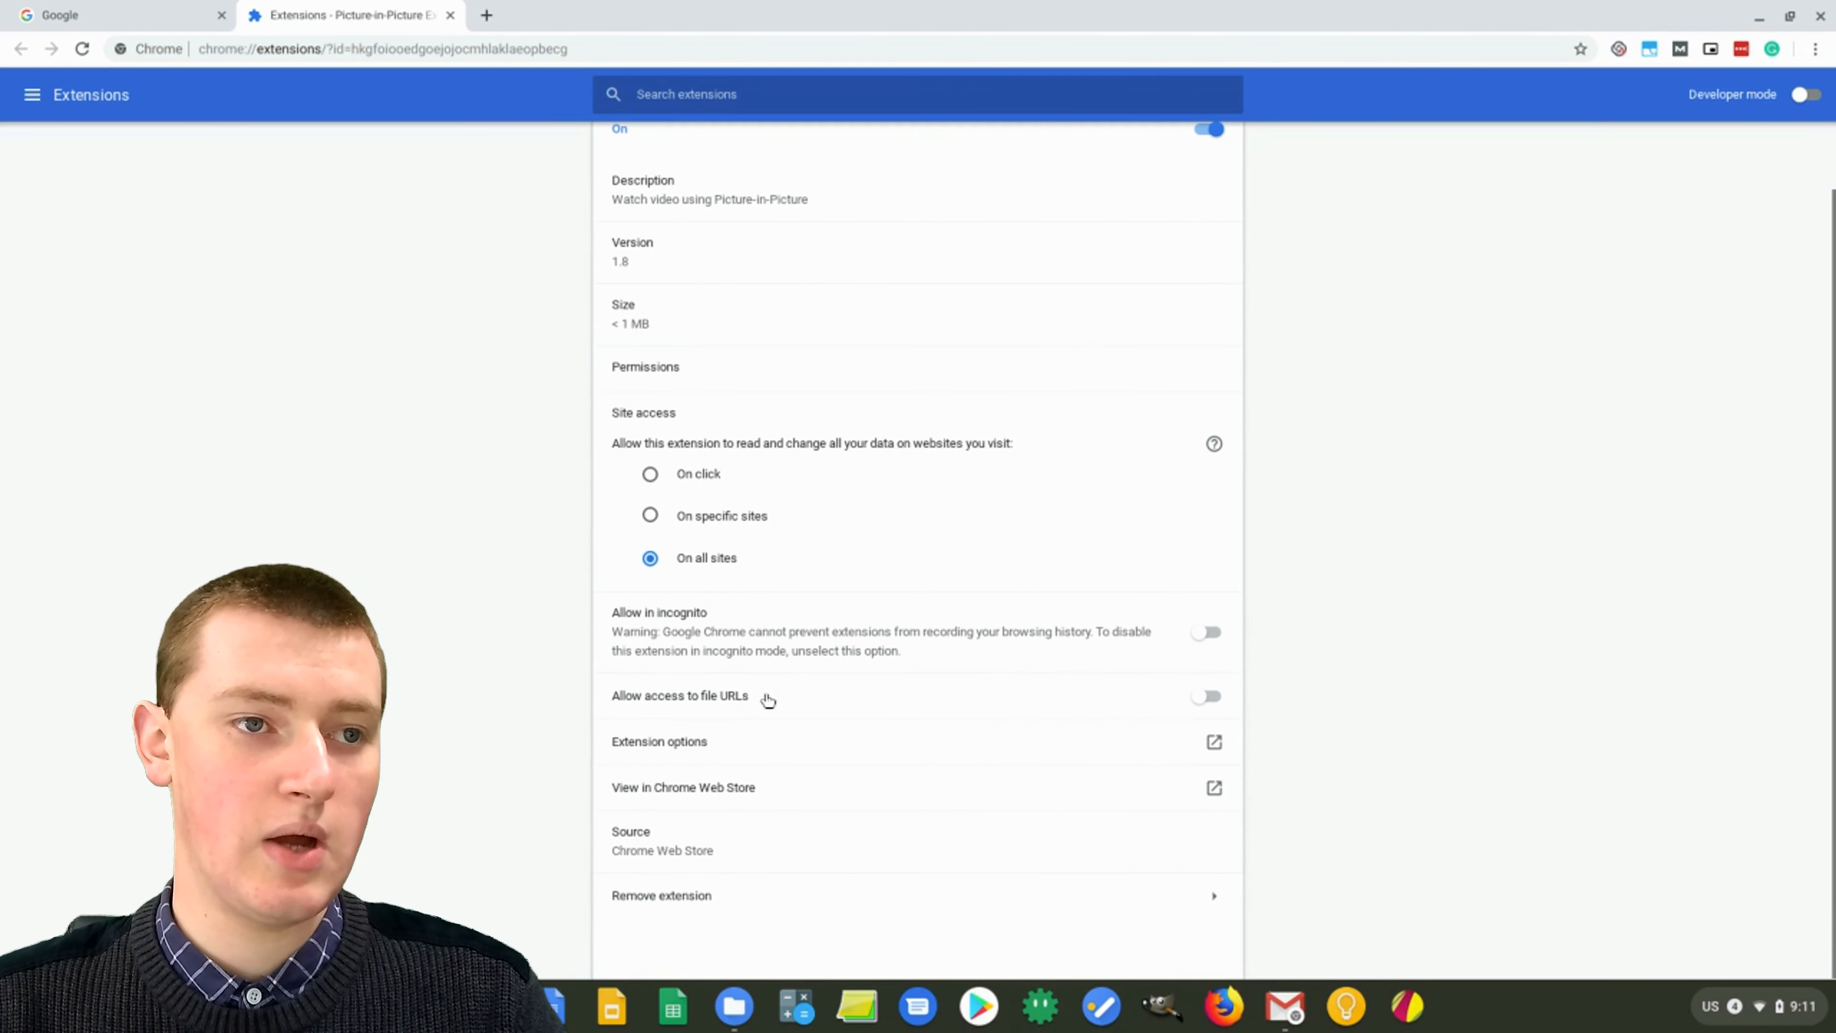
pyautogui.moveTo(671, 706)
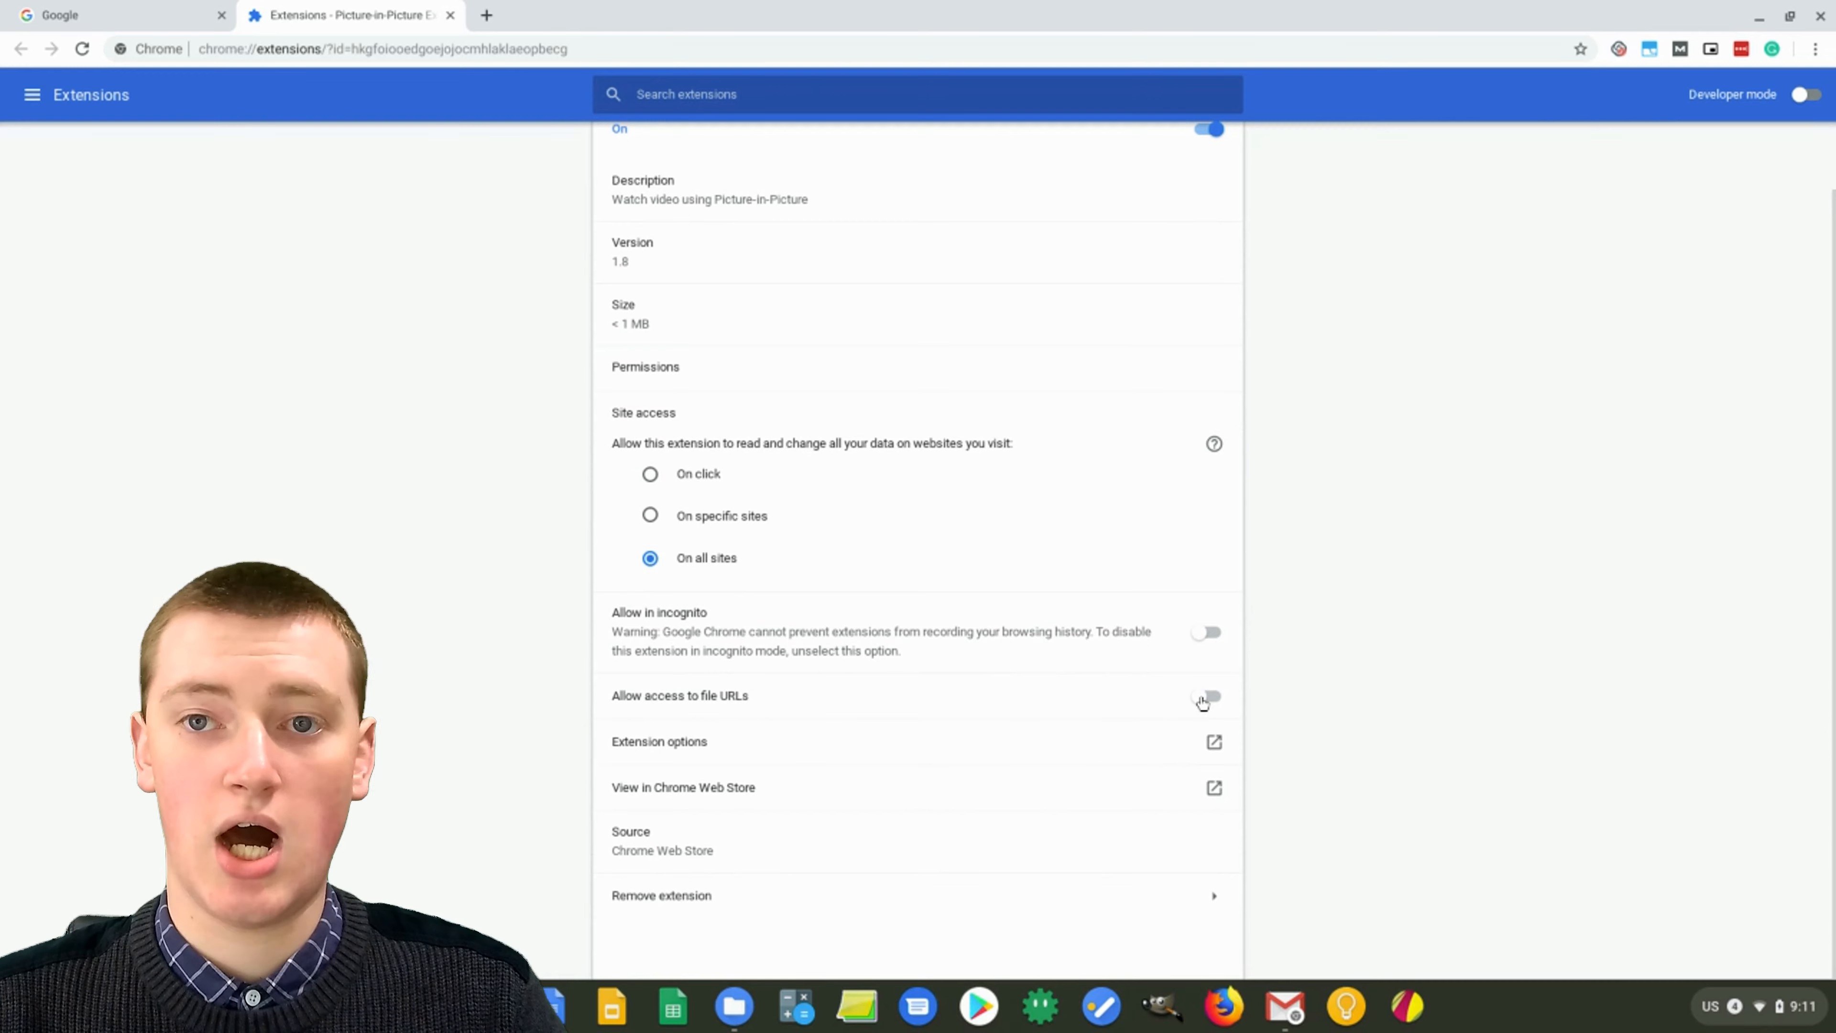
pyautogui.click(1207, 697)
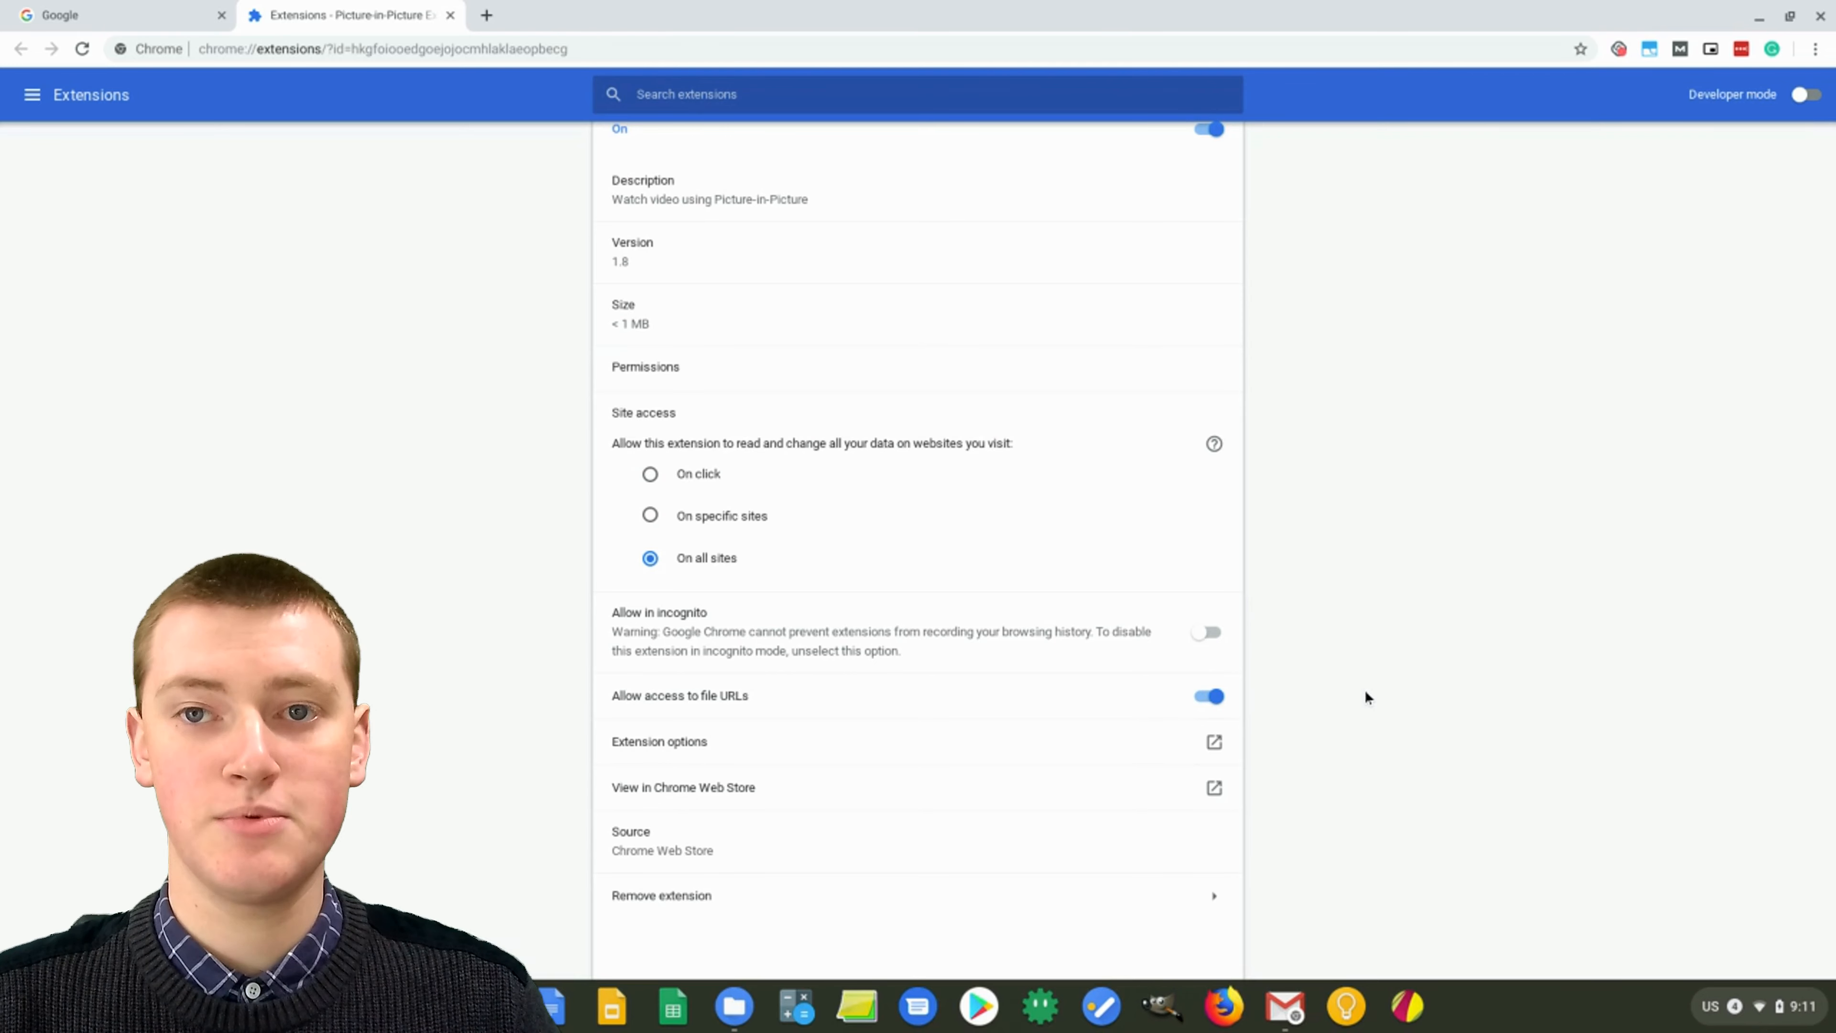
pyautogui.moveTo(1418, 679)
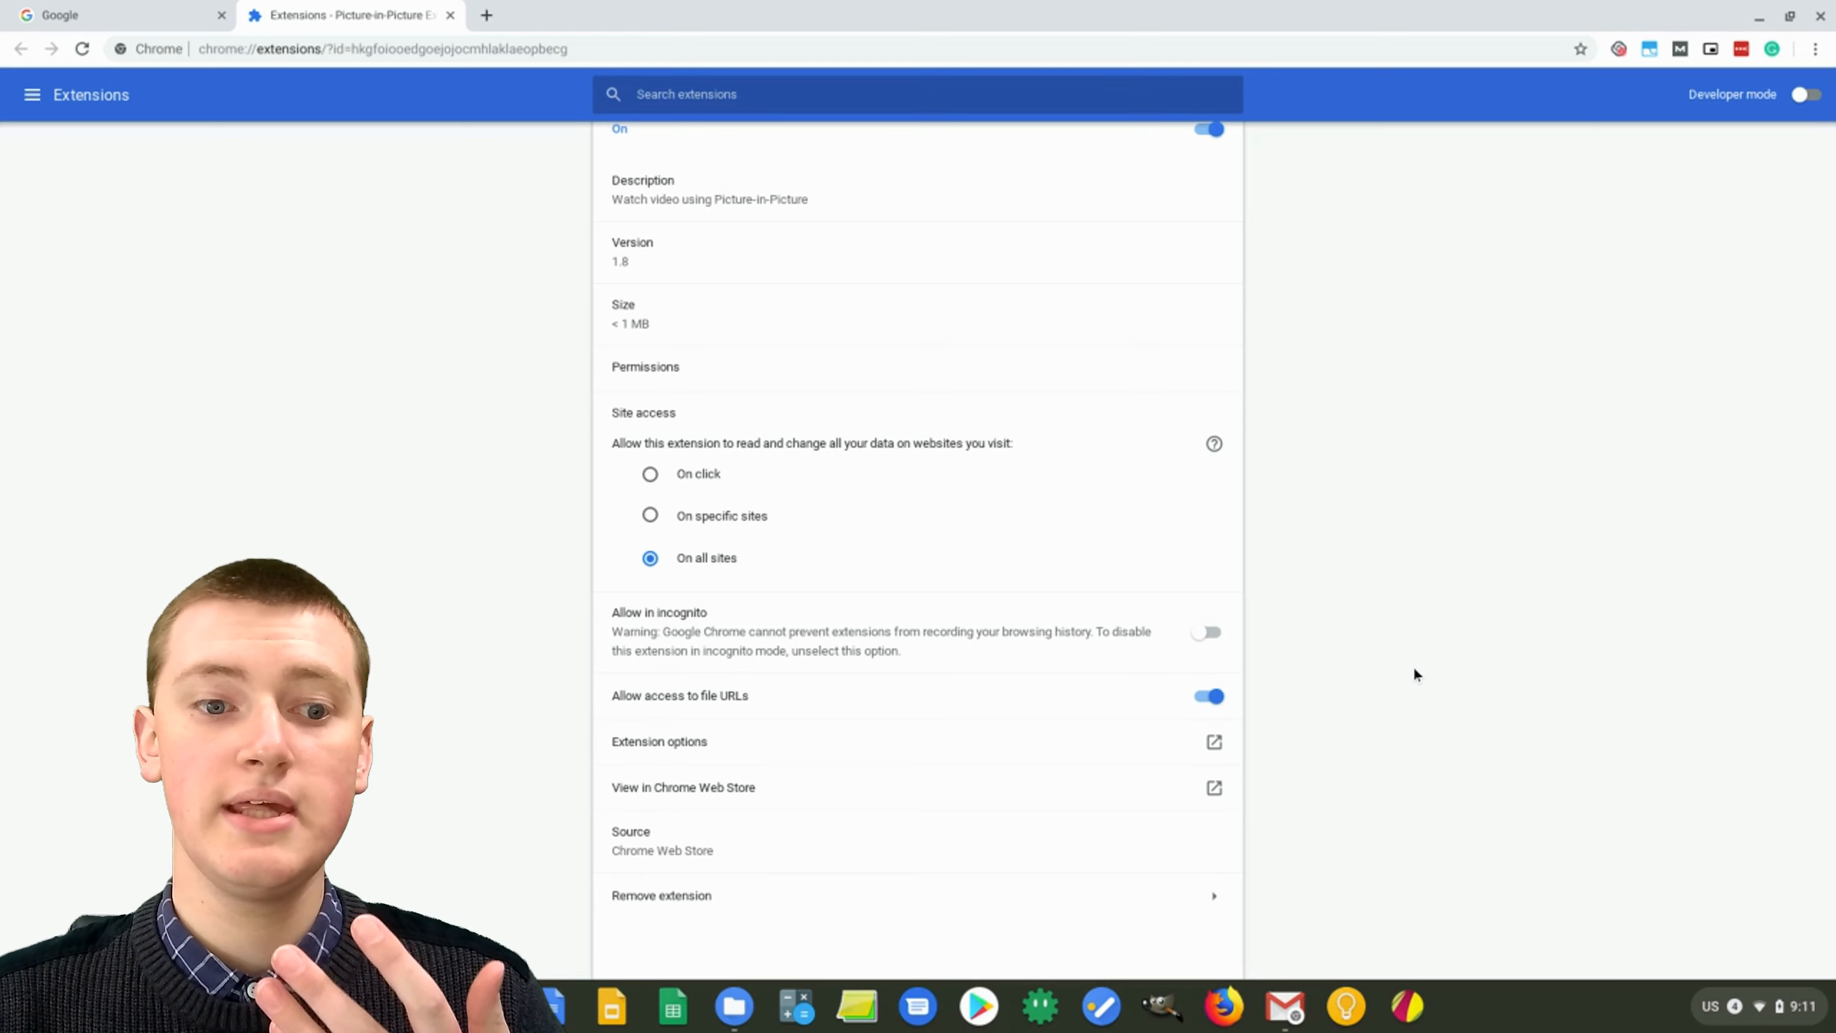
pyautogui.moveTo(1431, 680)
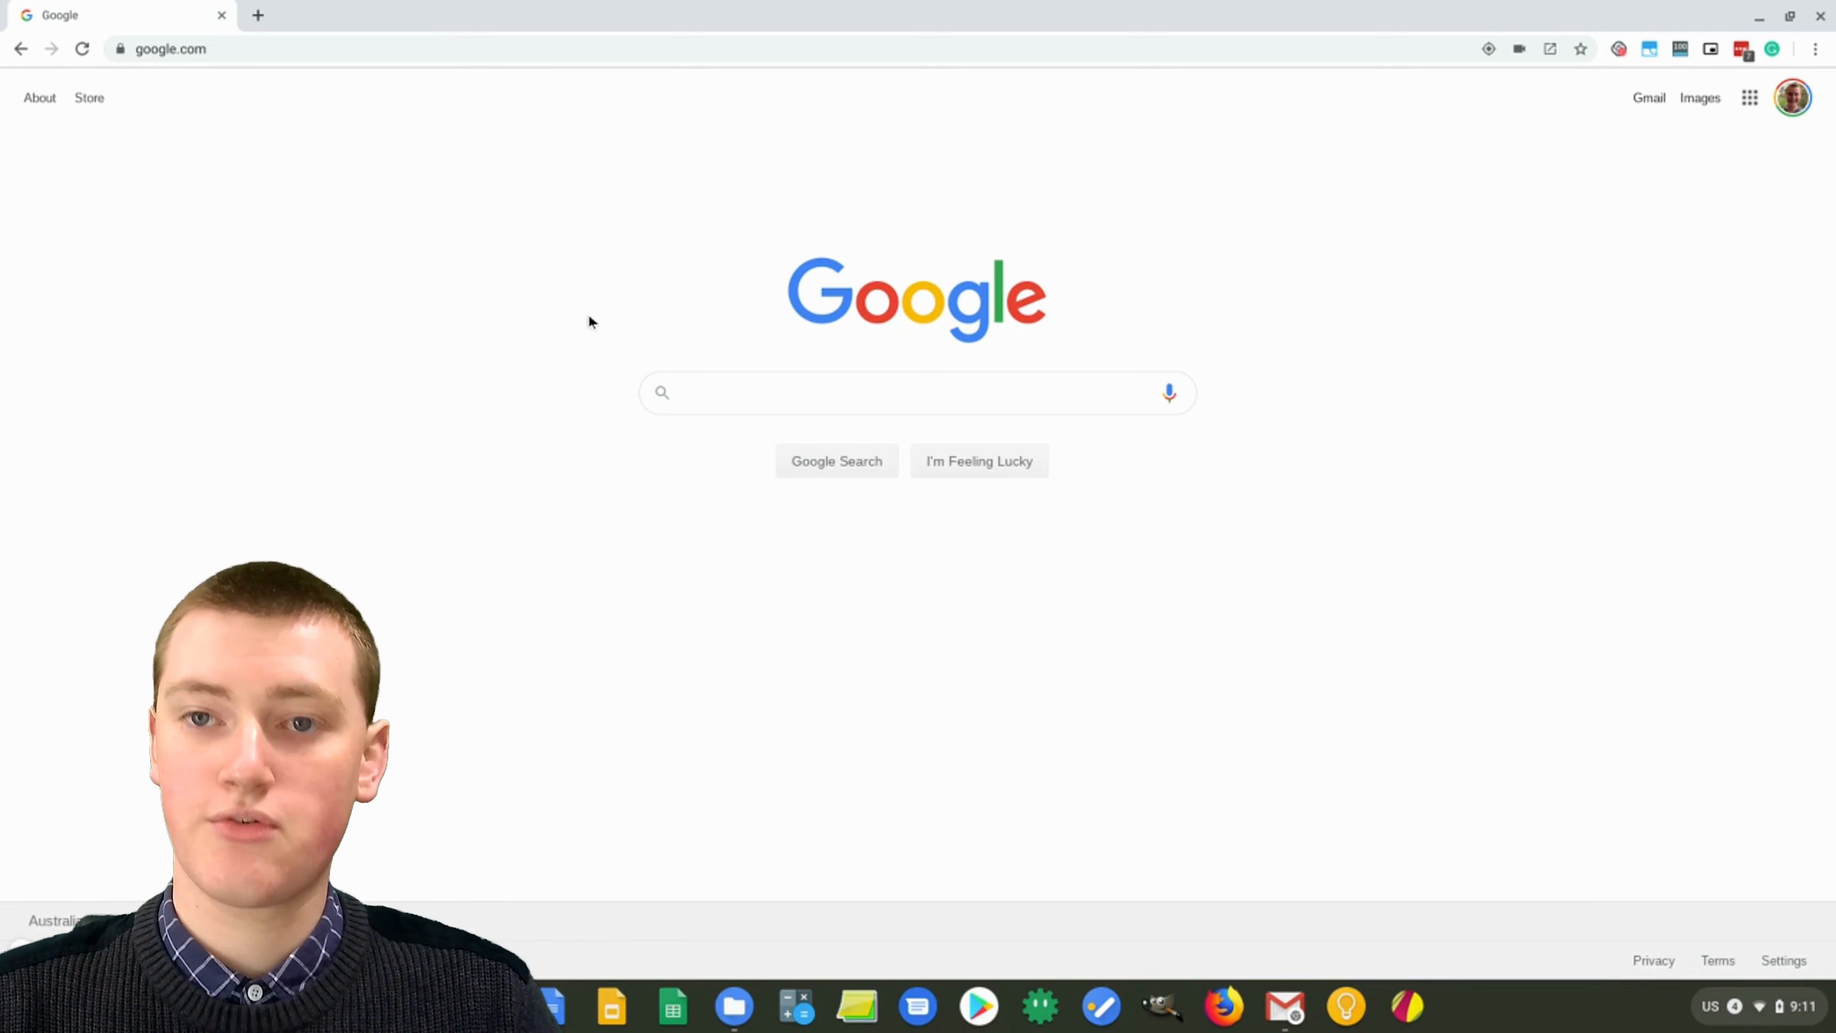
pyautogui.moveTo(599, 274)
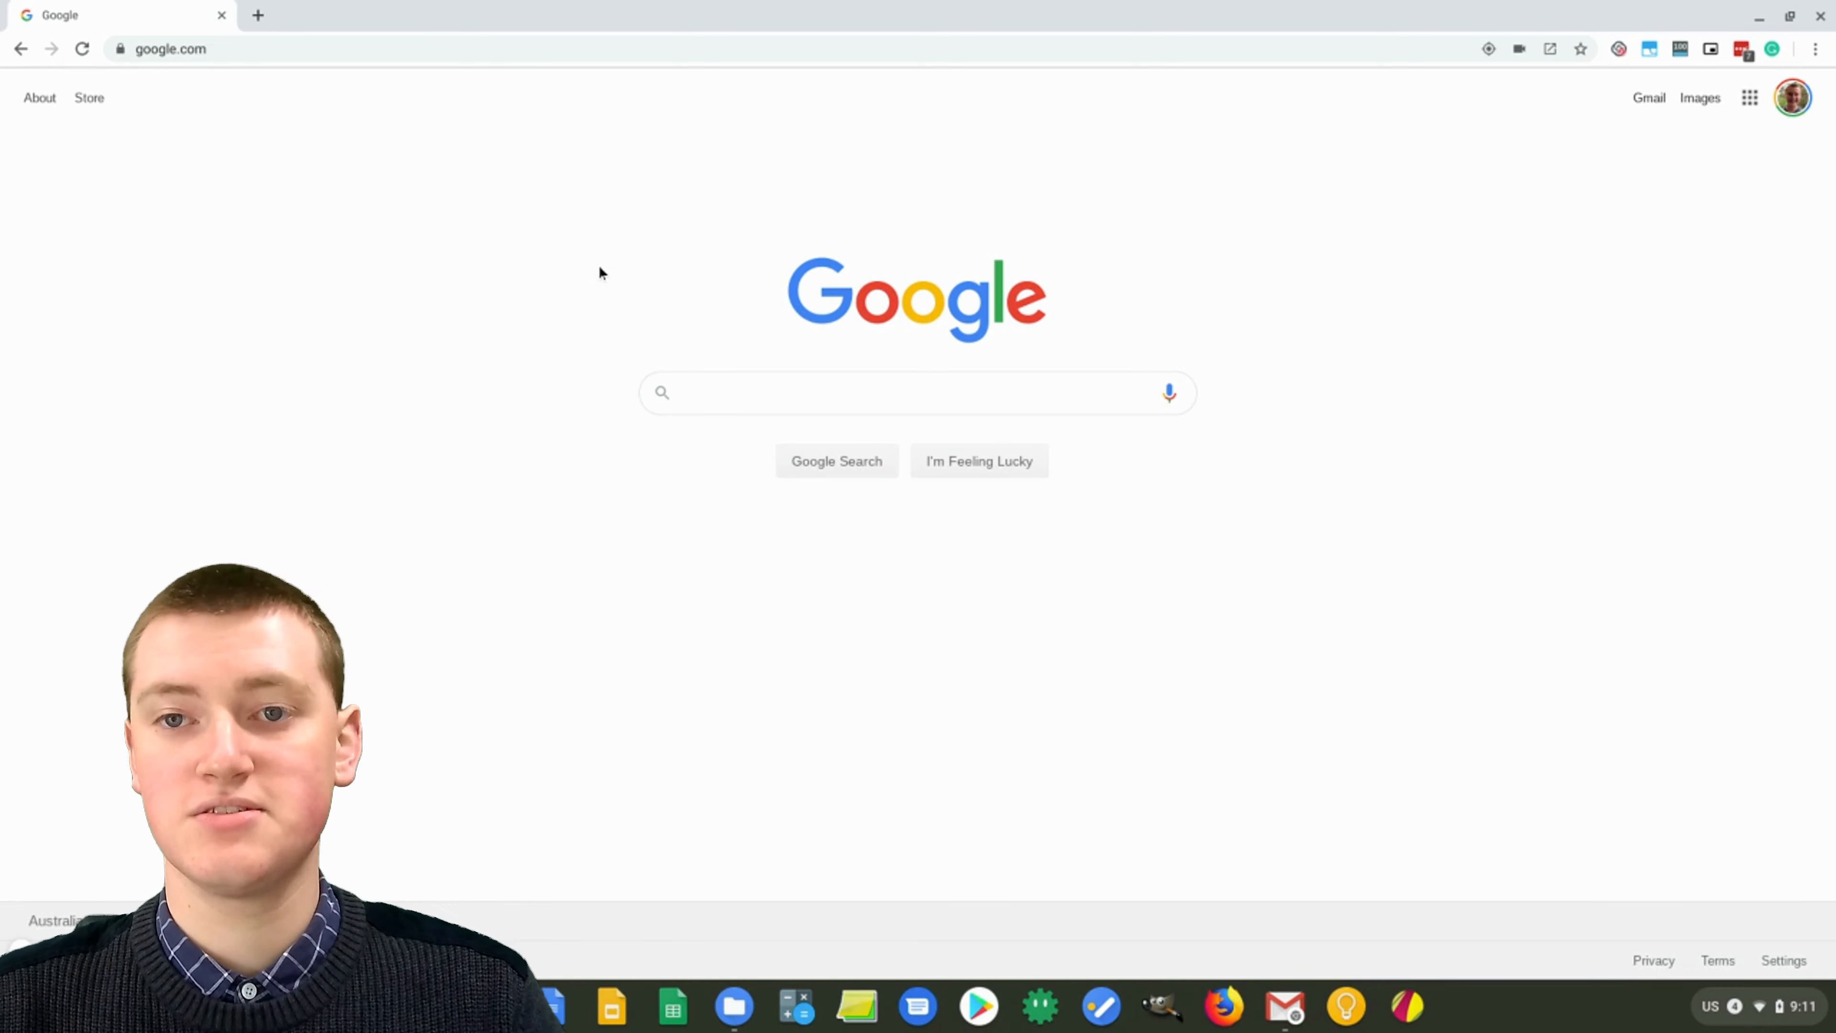
pyautogui.moveTo(641, 367)
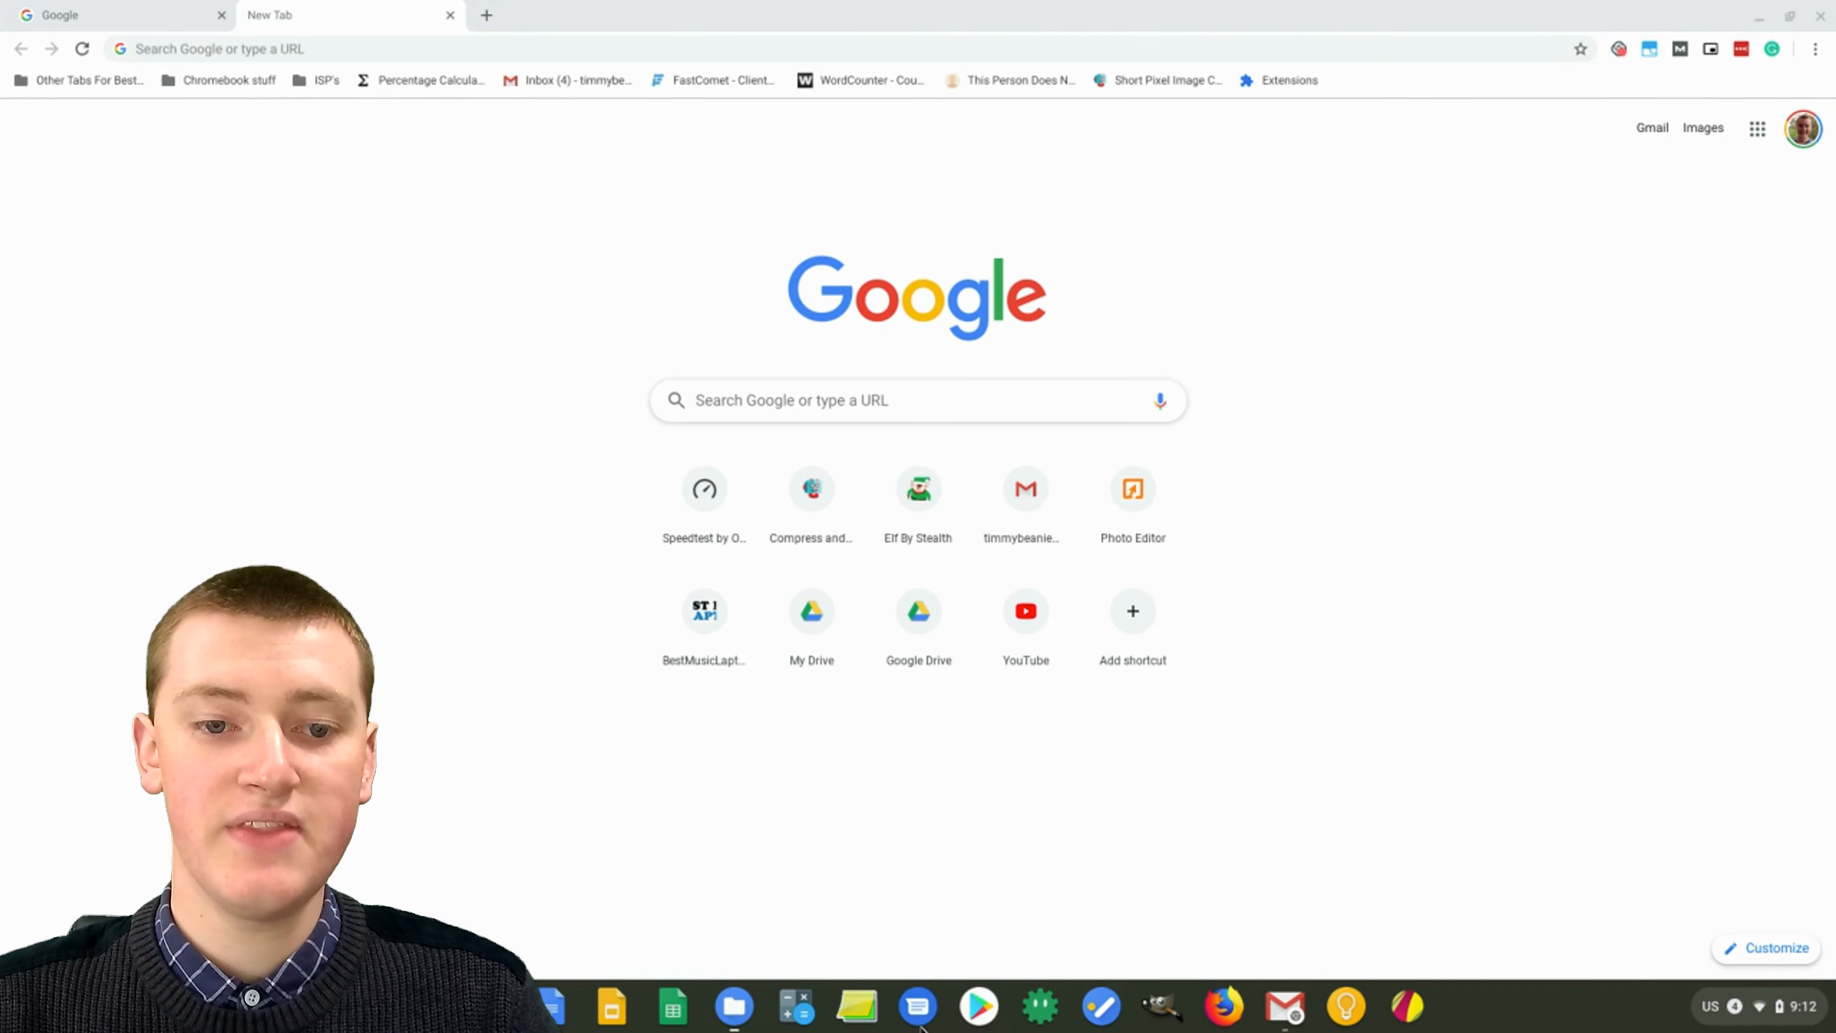
# Step: From Files, launch Tech Time With Timmy Episode.mp4 so it plays in a Chrome tab
pyautogui.click(734, 1005)
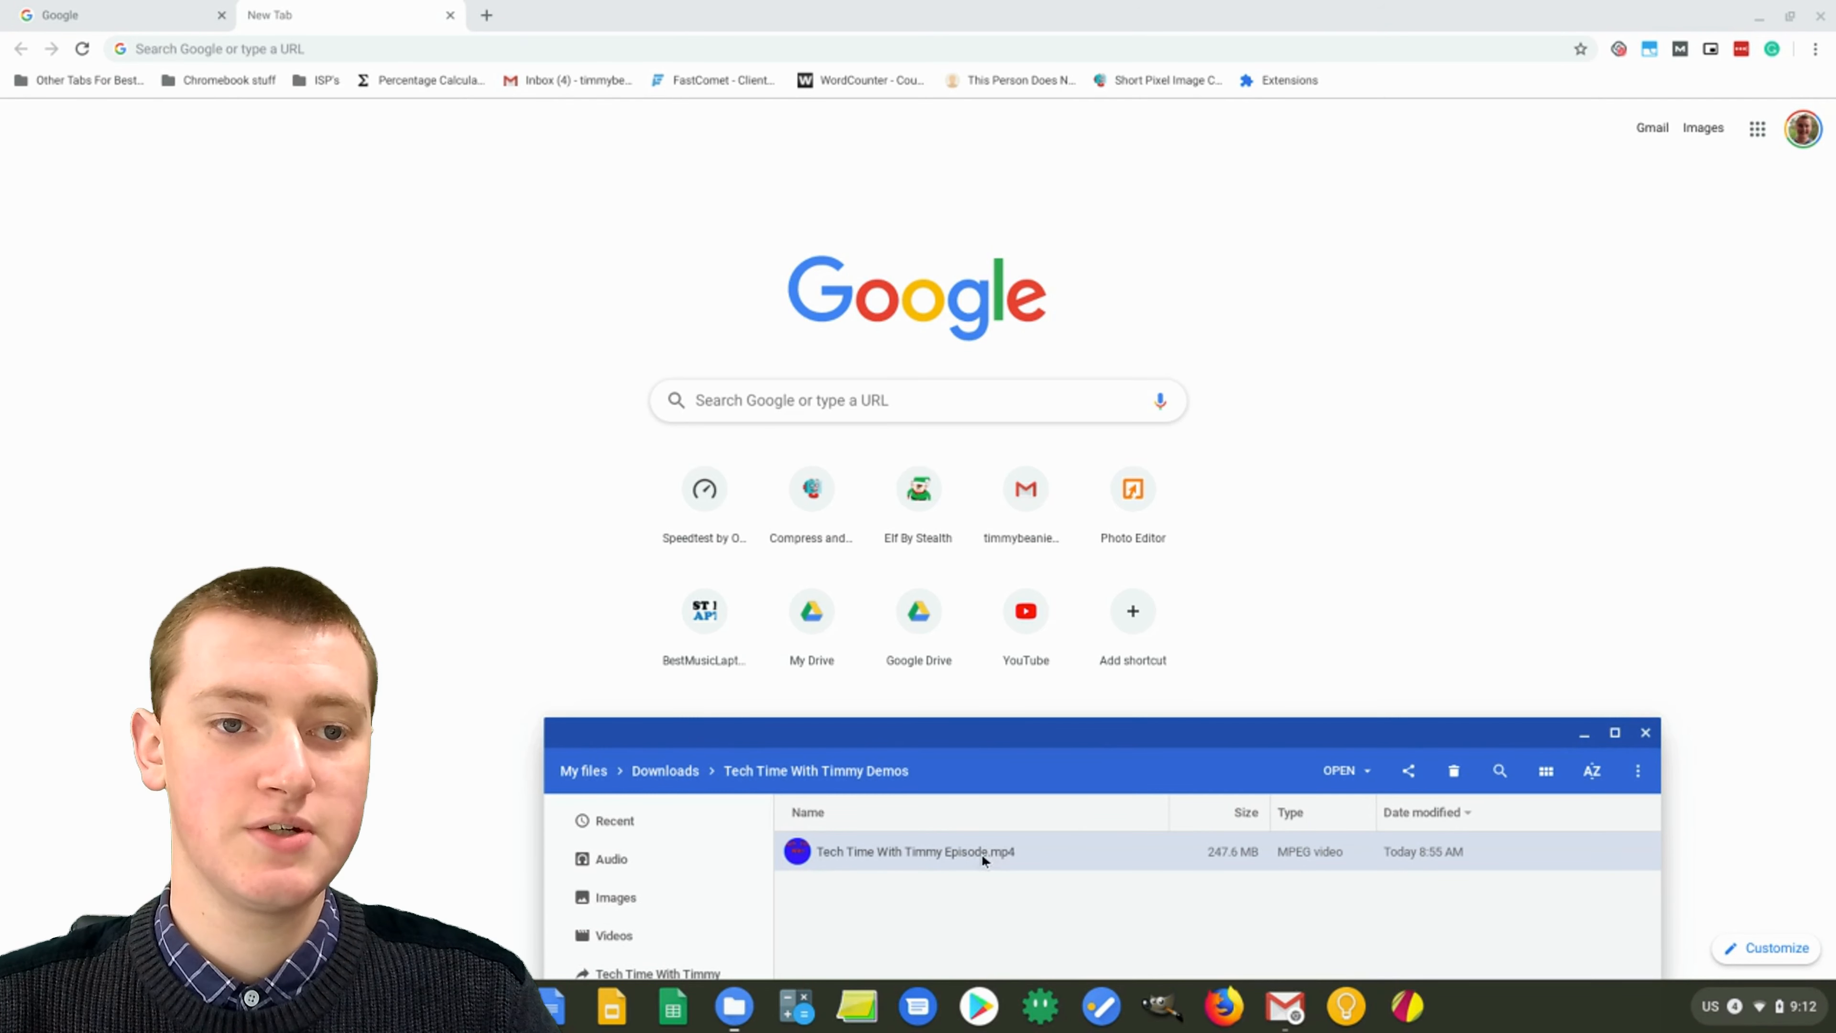
pyautogui.moveTo(937, 857)
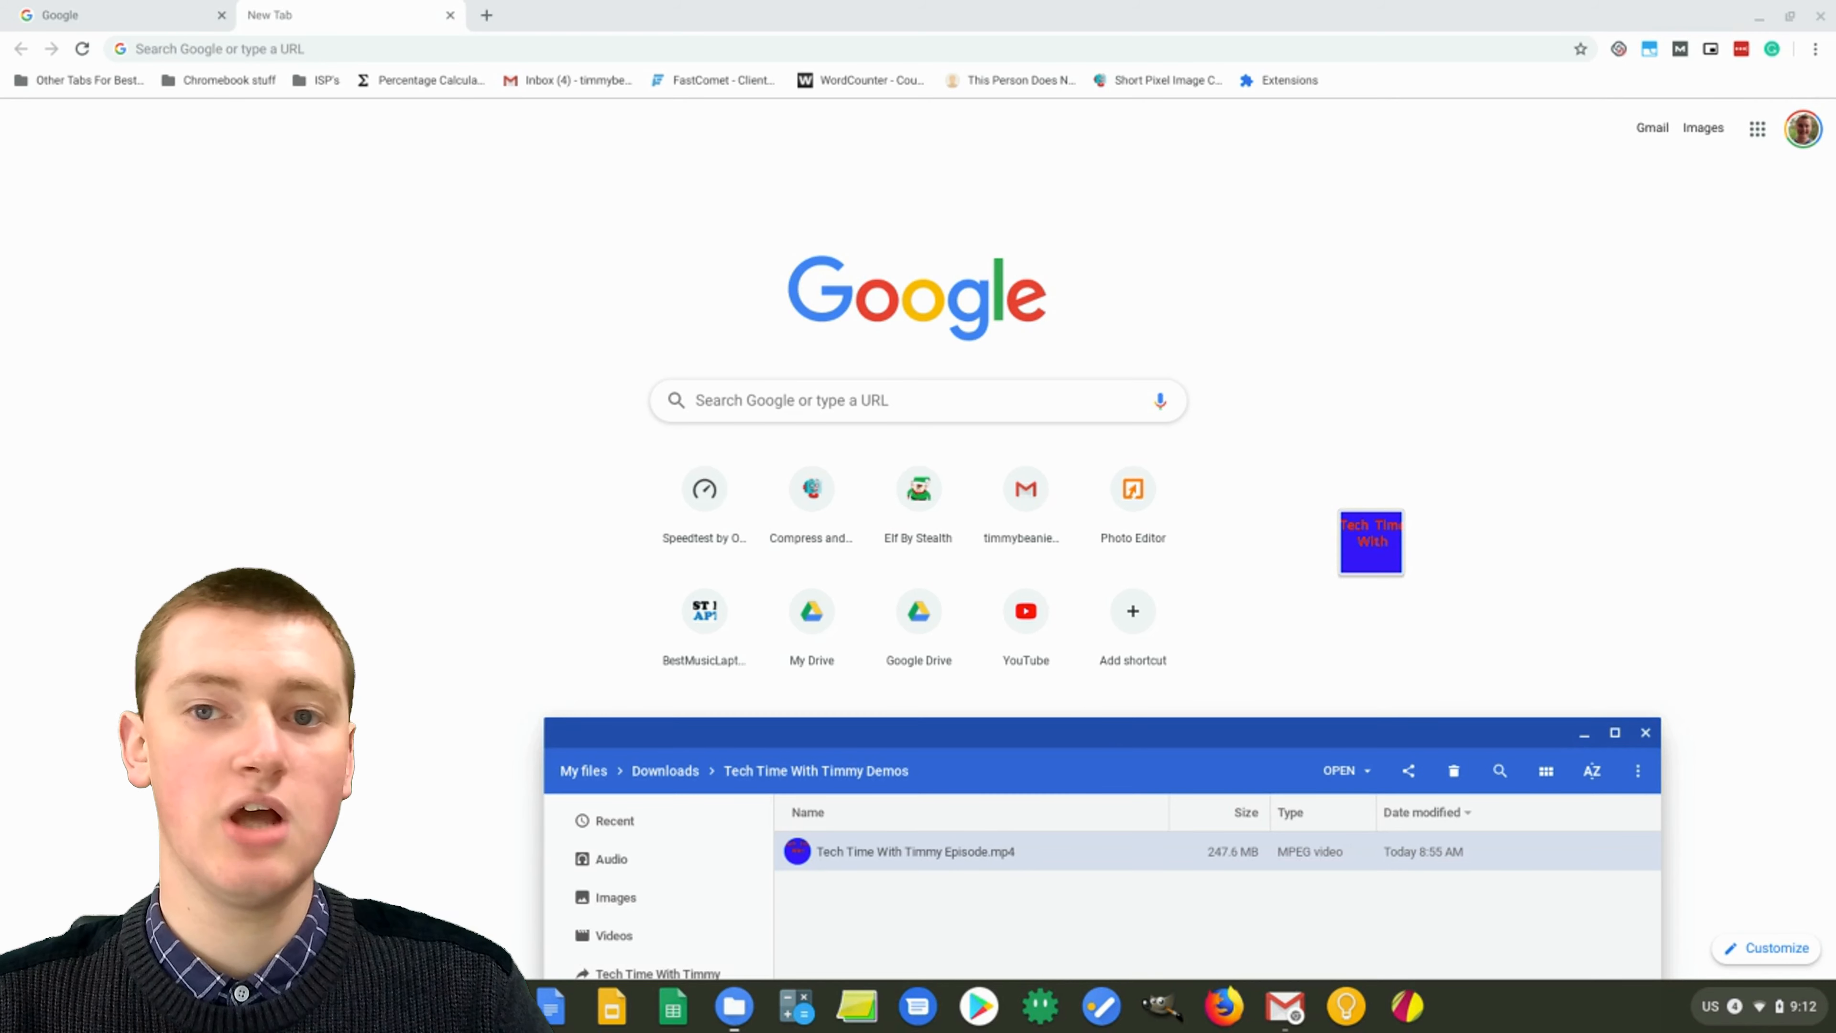
pyautogui.doubleClick(915, 851)
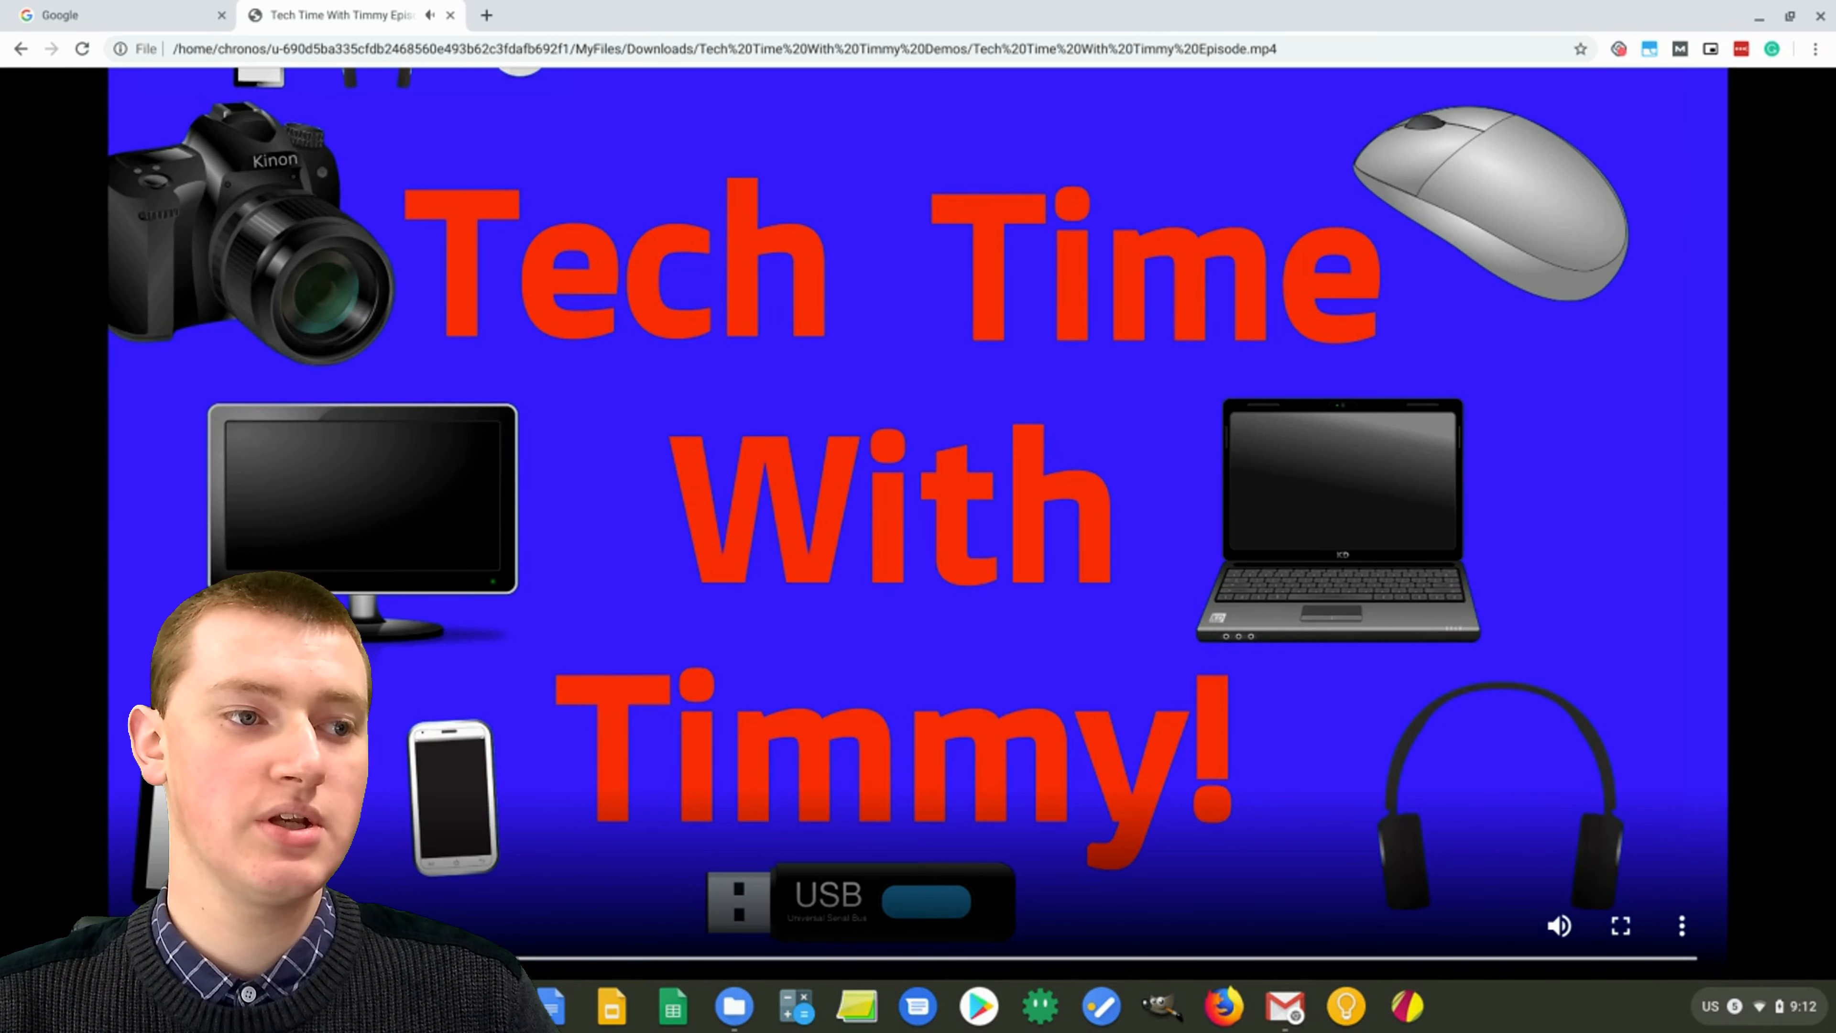
pyautogui.moveTo(902, 525)
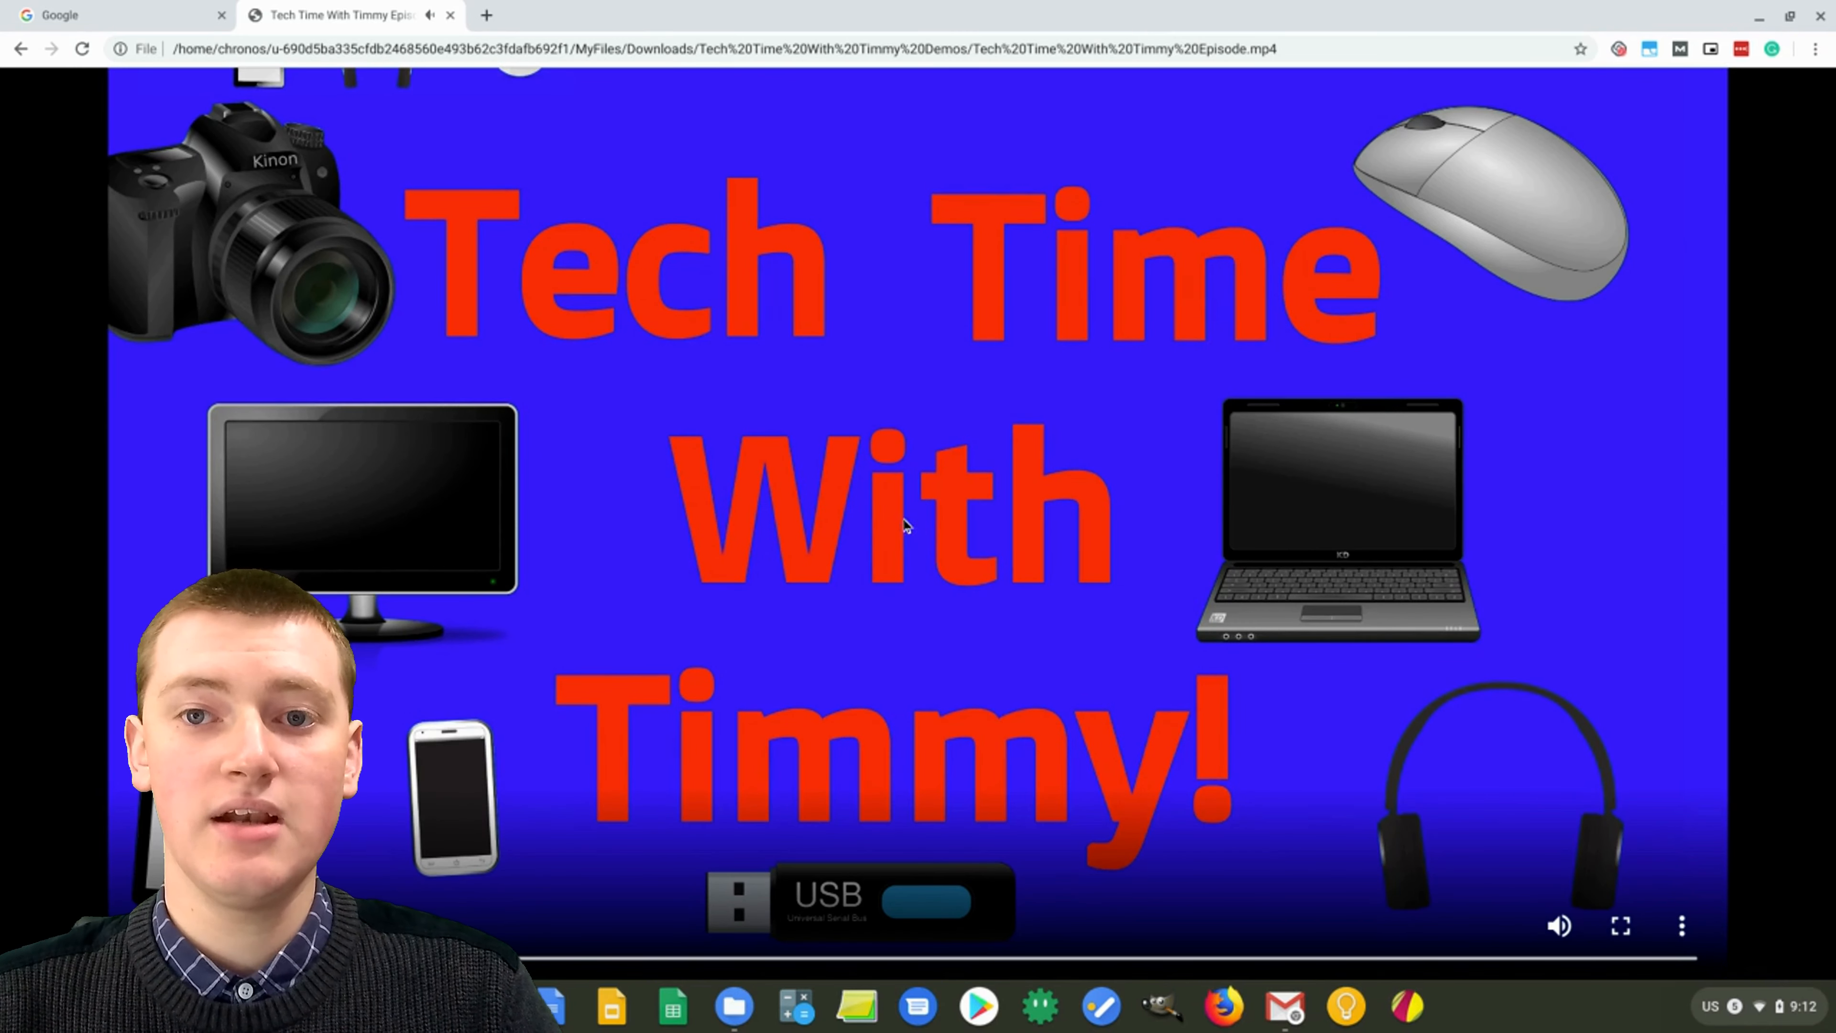
pyautogui.moveTo(1709, 49)
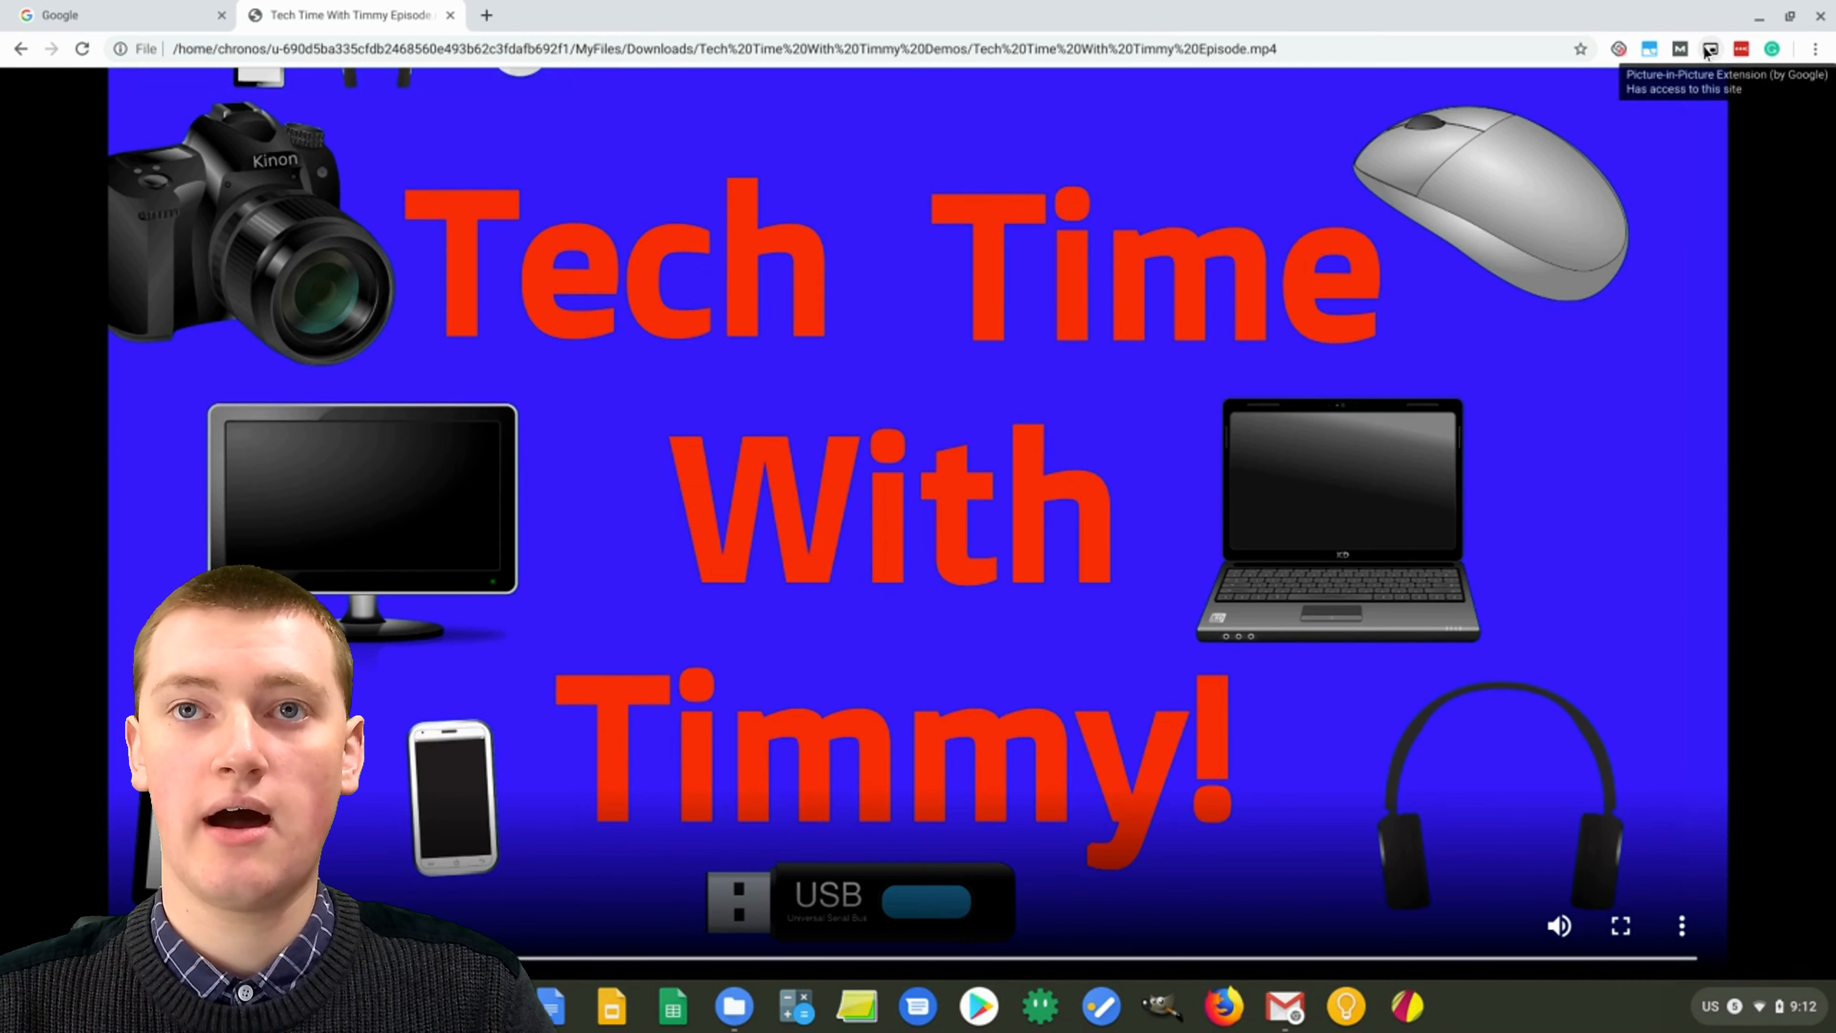
# Step: Pop the playing episode video out with the Picture-in-Picture extension
pyautogui.click(1710, 48)
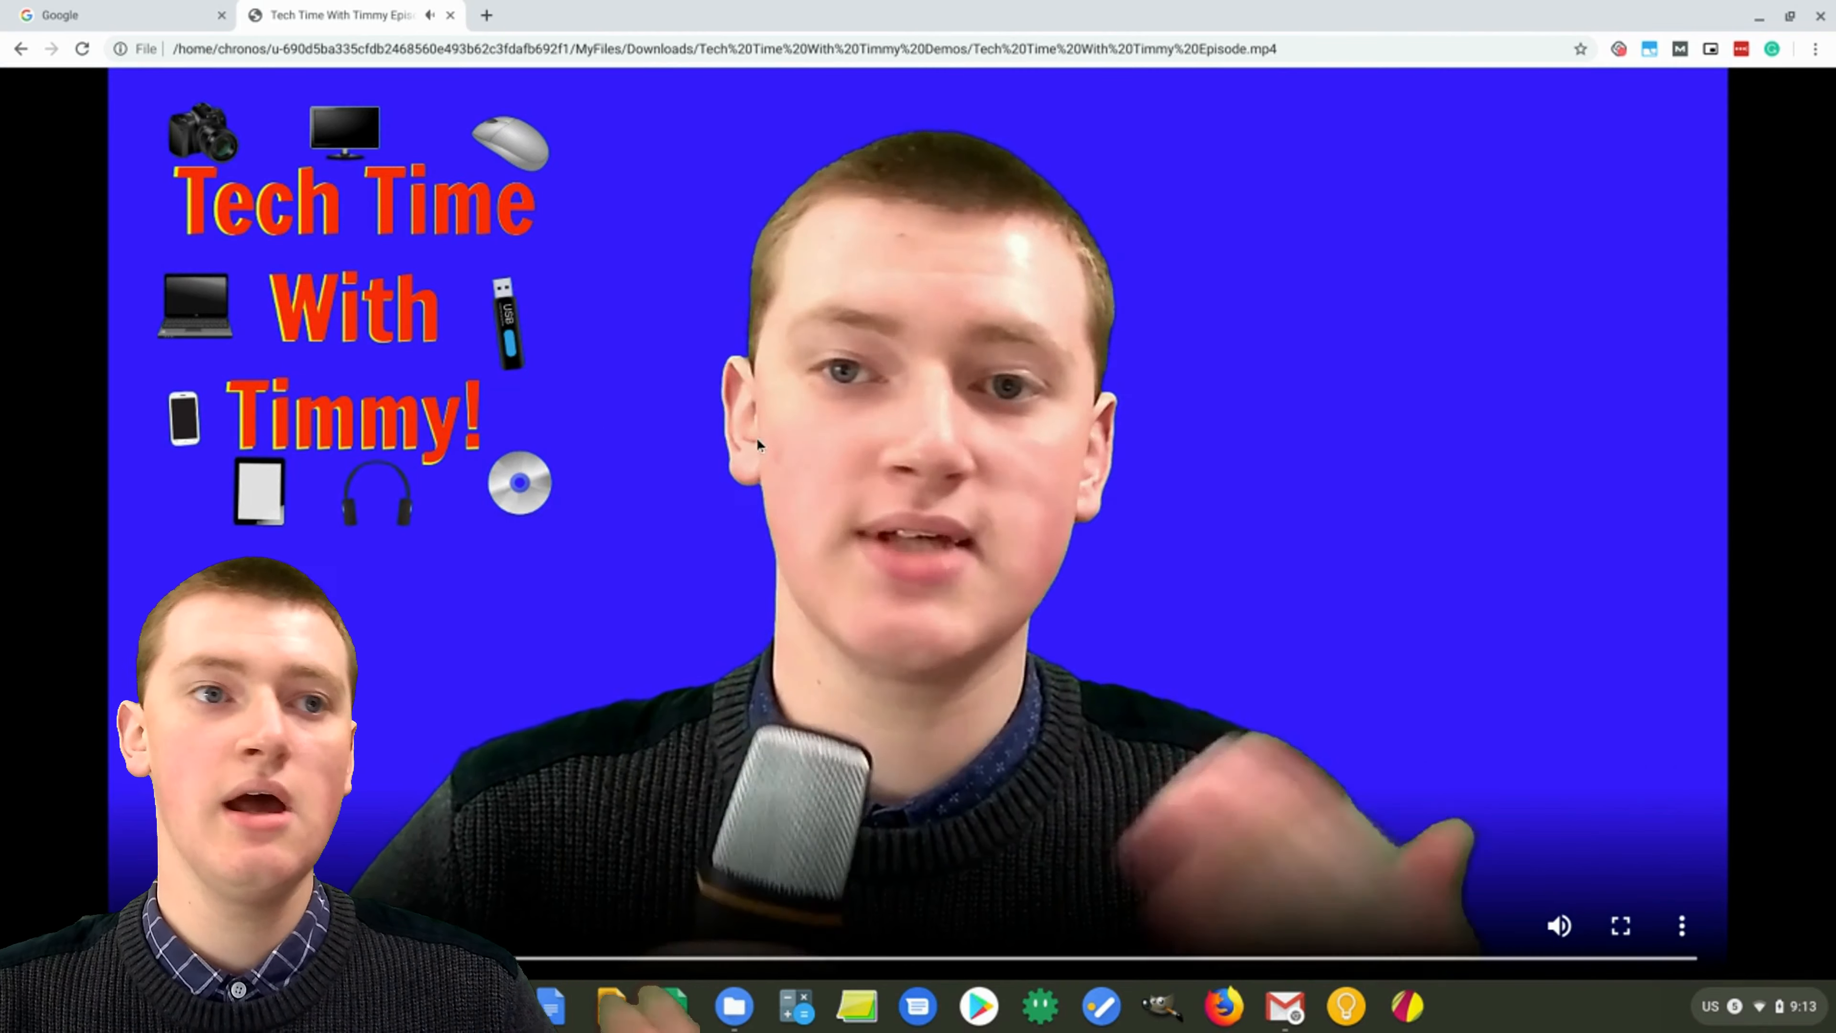
pyautogui.moveTo(1379, 199)
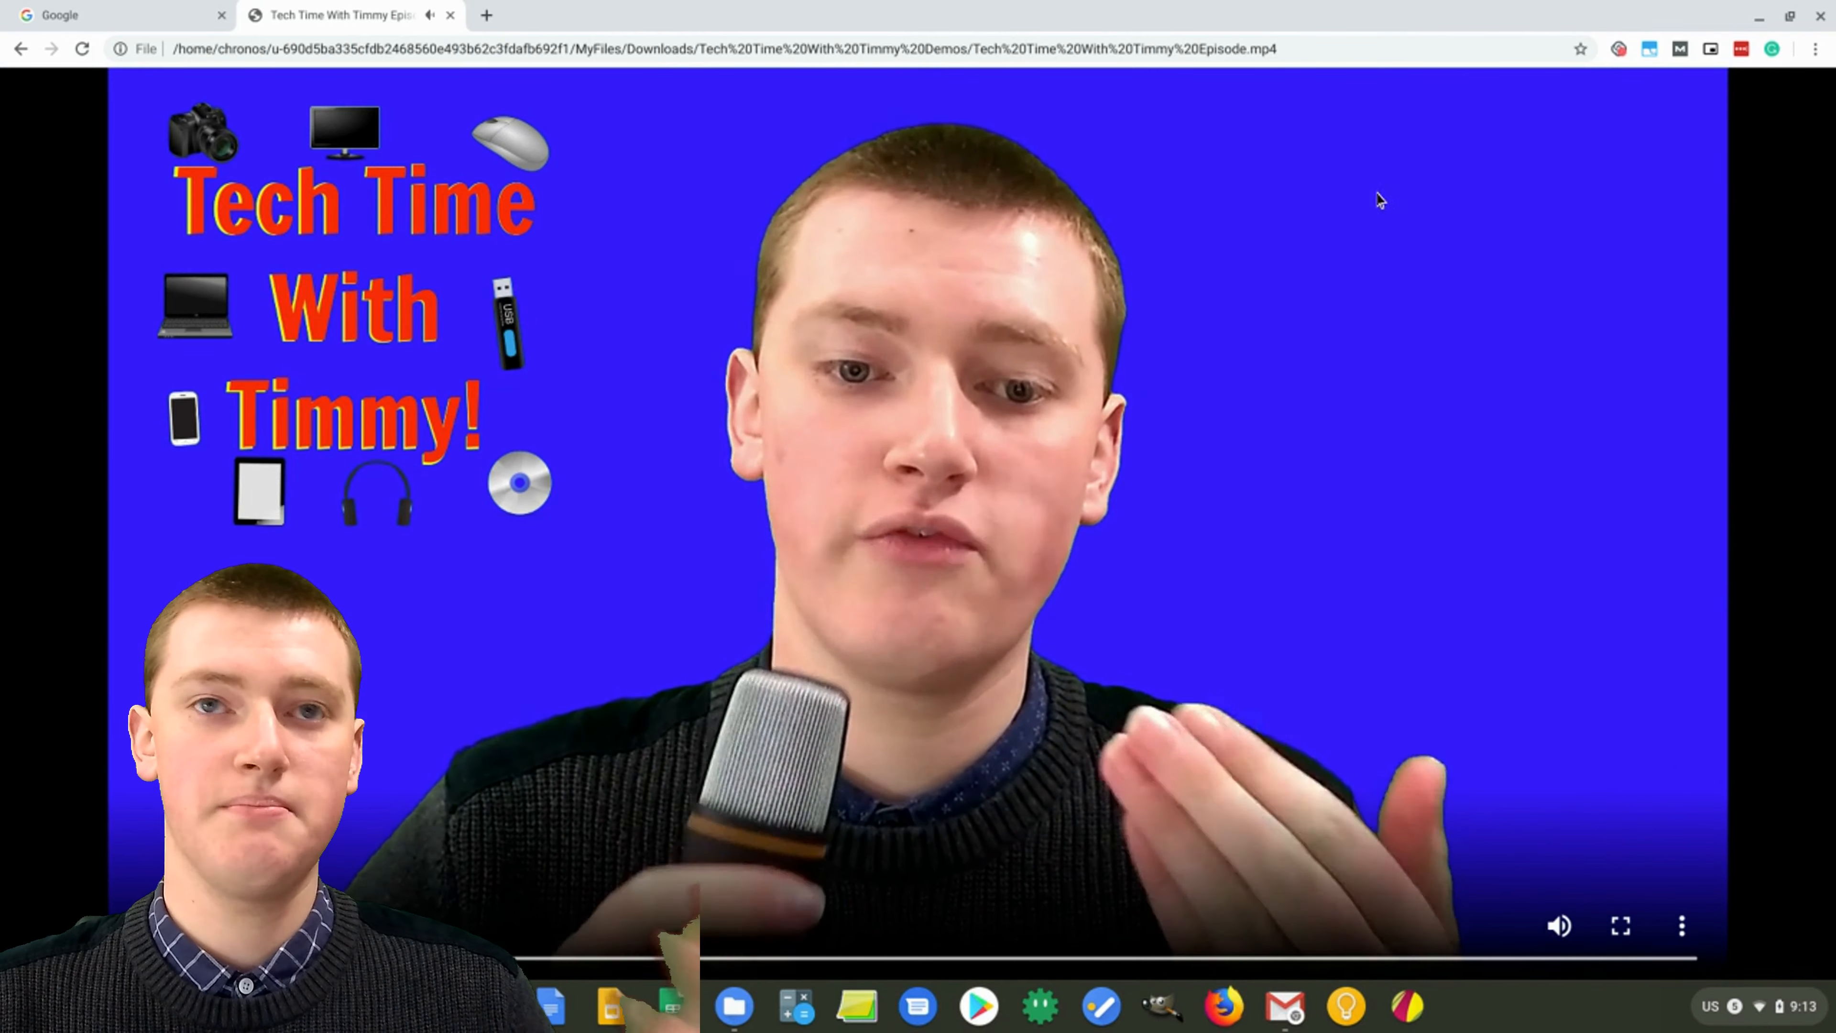
pyautogui.moveTo(1471, 426)
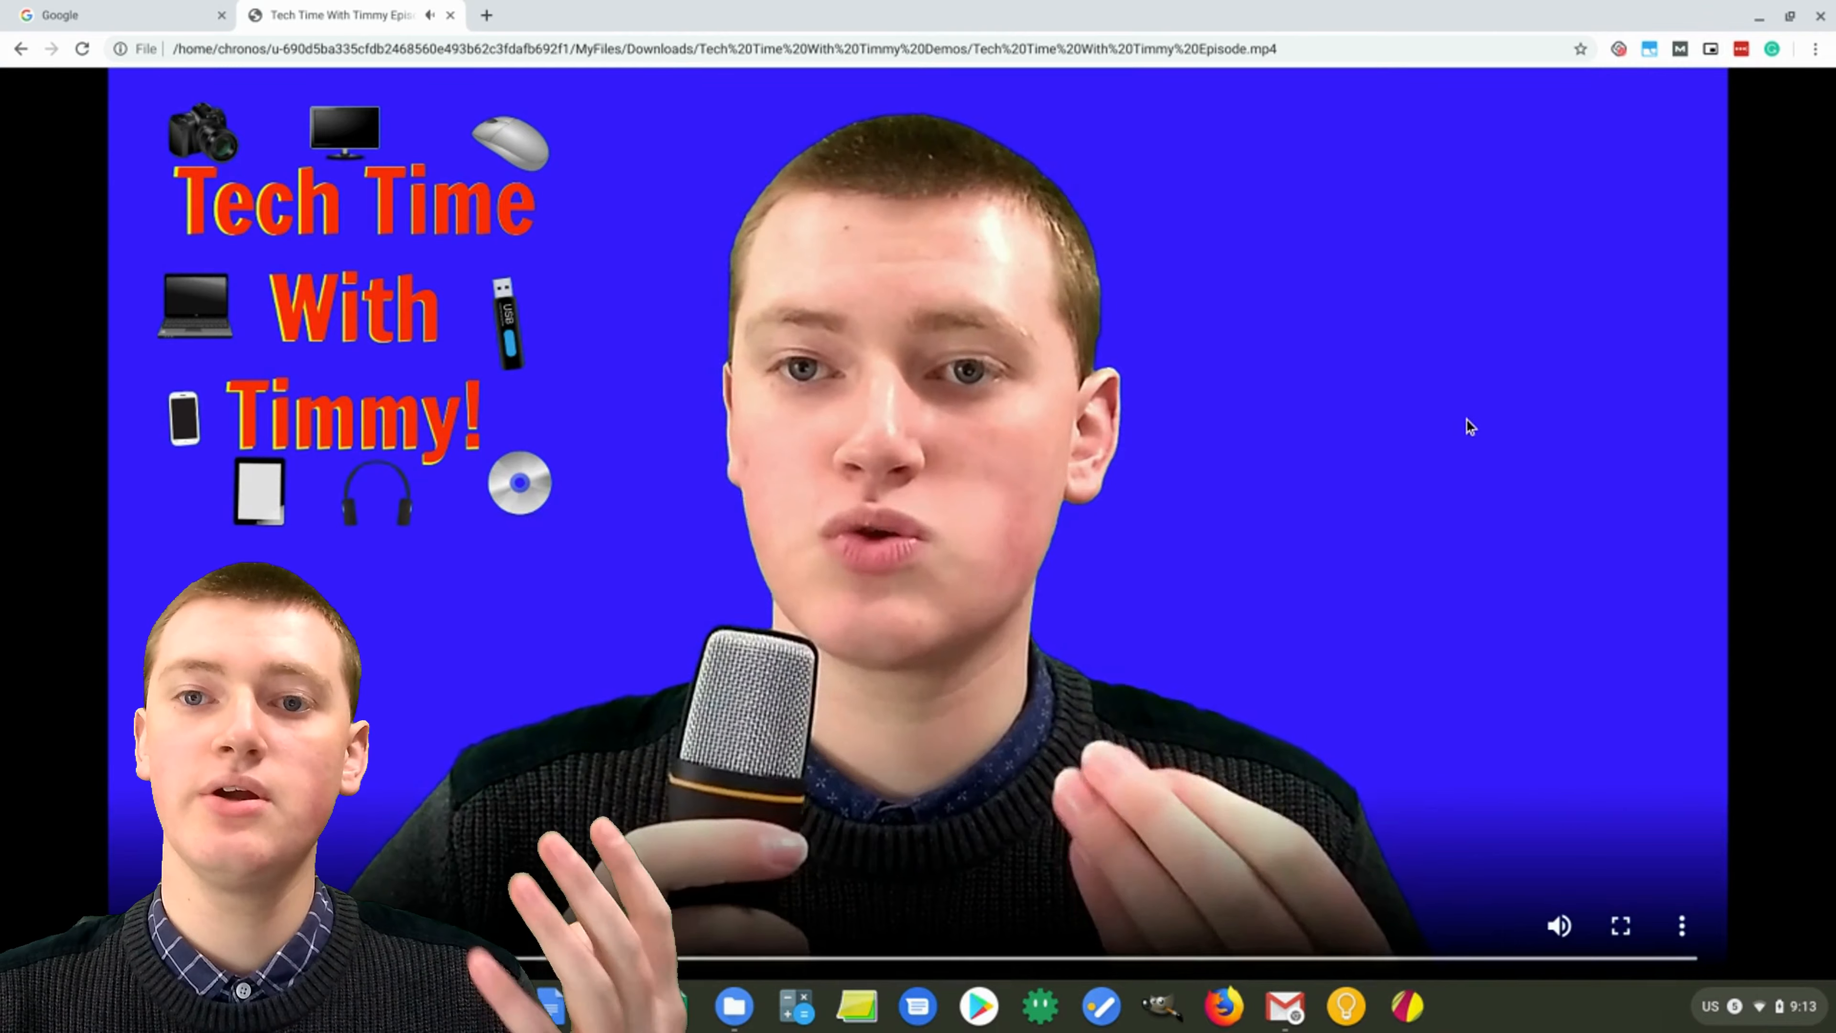